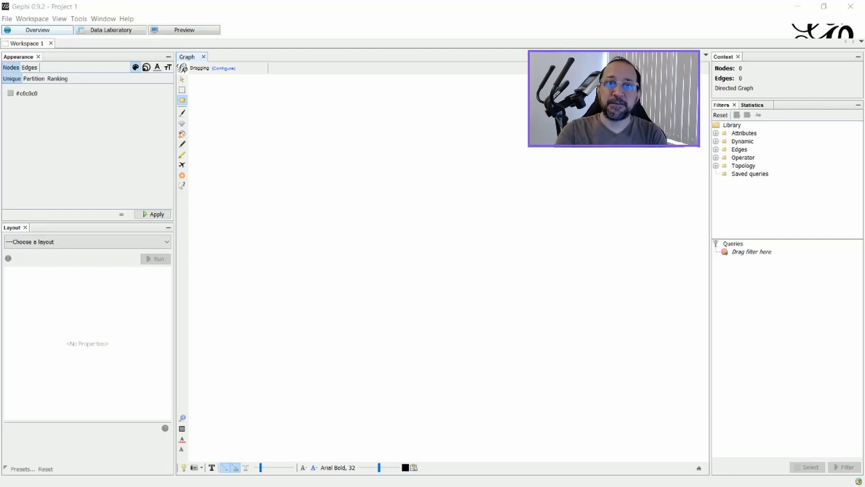
- Open Data Laboratory, check the empty Edges table, and return to the empty Nodes table
left_click(110, 29)
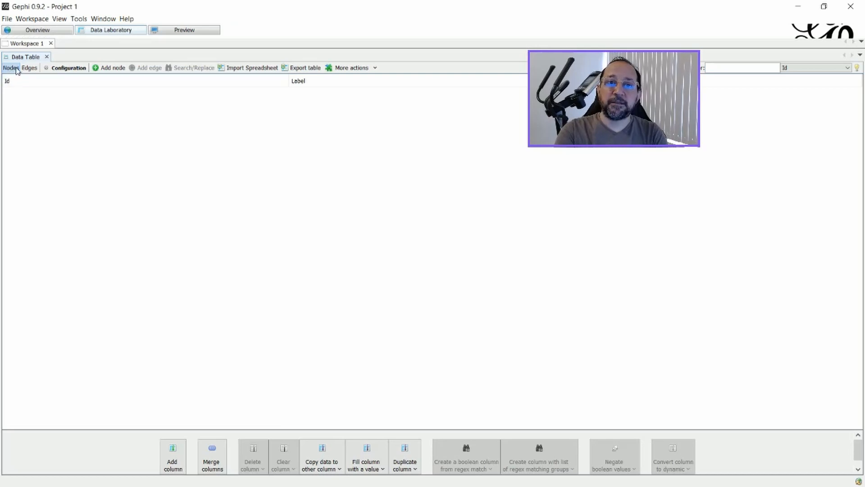
left_click(30, 67)
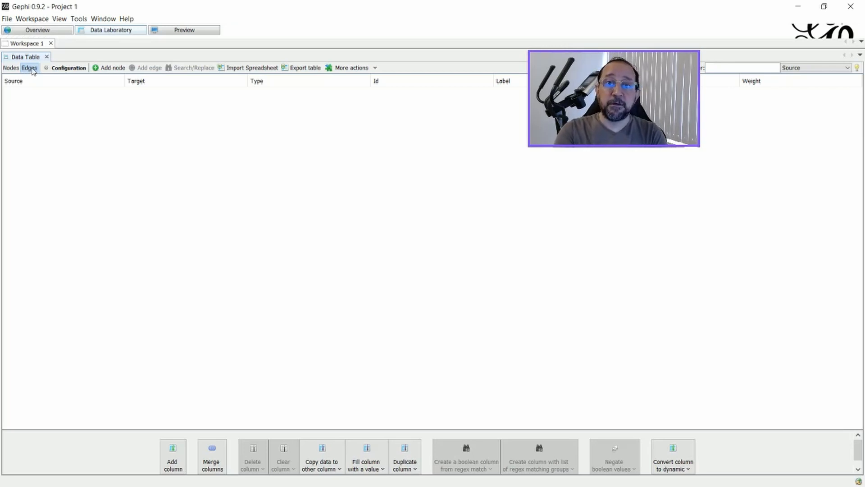
left_click(10, 67)
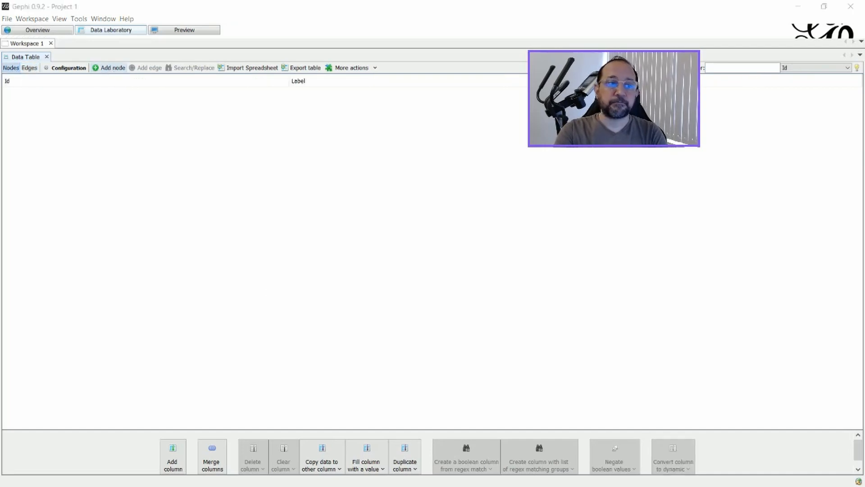
- Add the nodes Mary and Paul to the node table
left_click(112, 67)
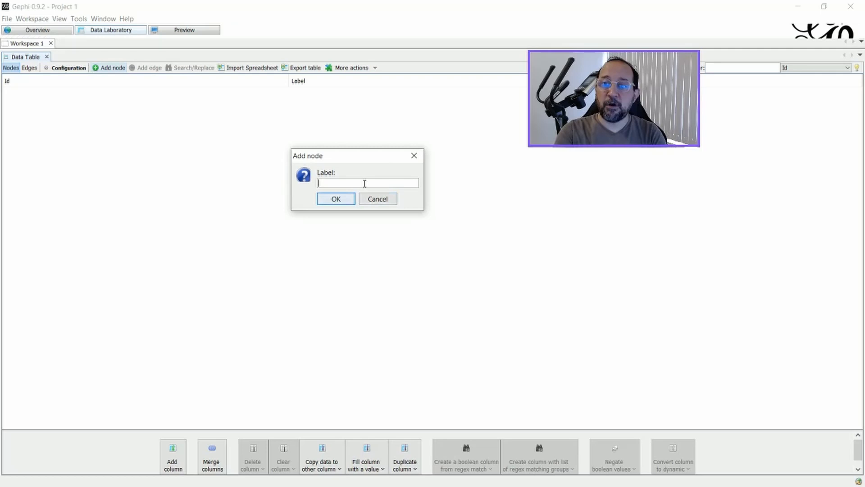
type("Mae")
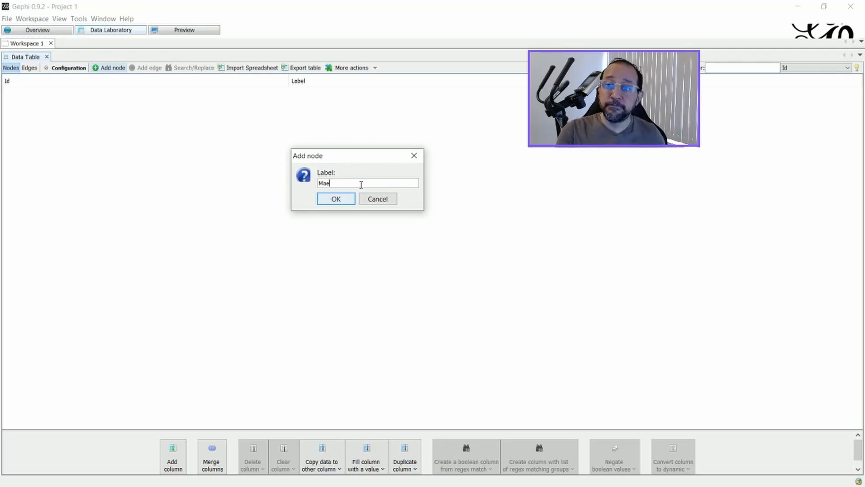
type("Mary")
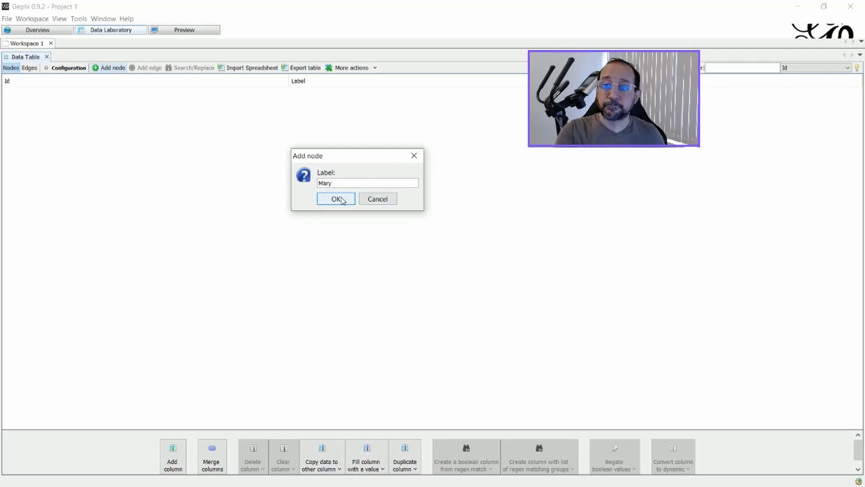
left_click(336, 199)
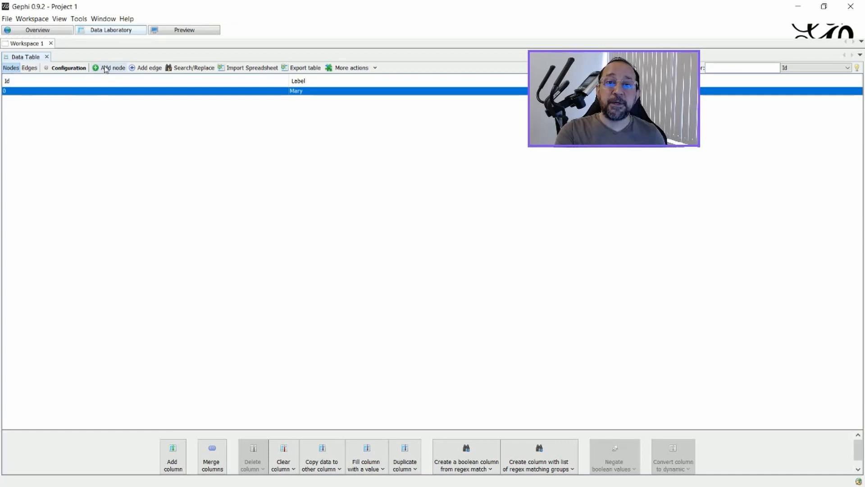
left_click(112, 67)
type("Paul")
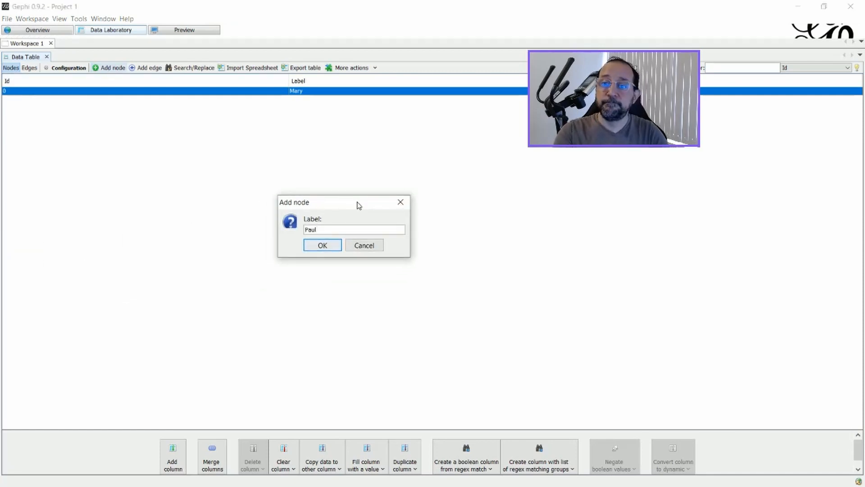
left_click(322, 245)
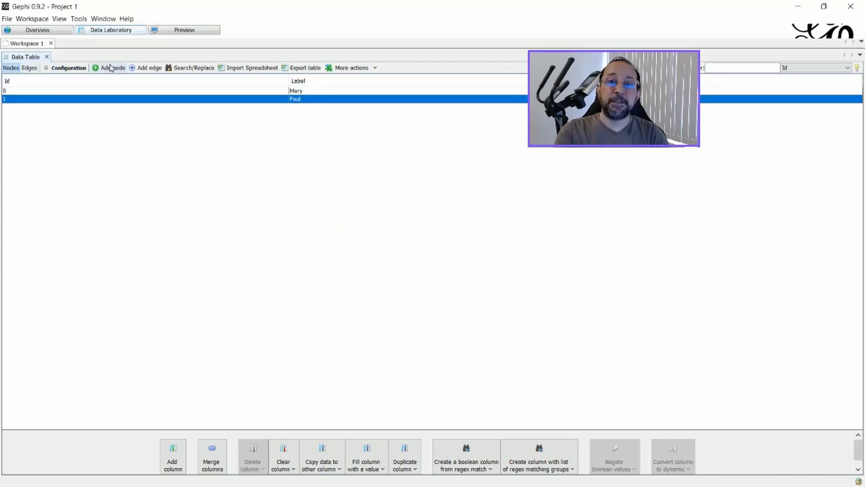
- Add the nodes John and Anna to the node table
left_click(112, 67)
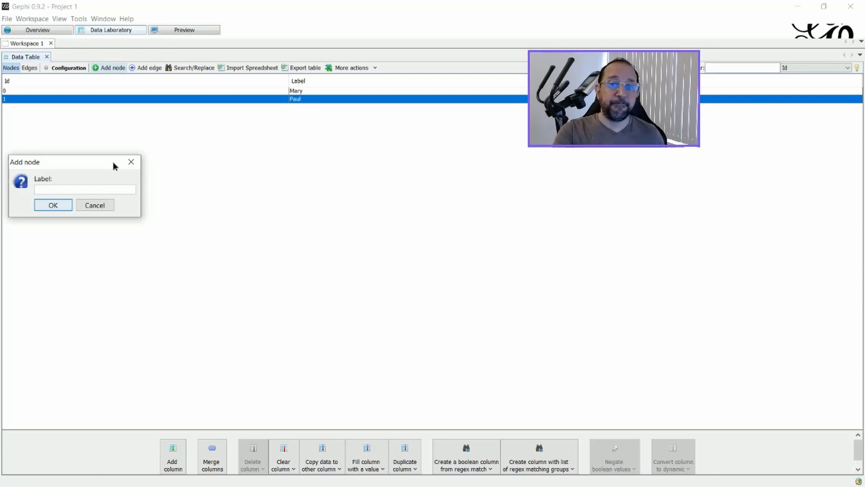
type("John")
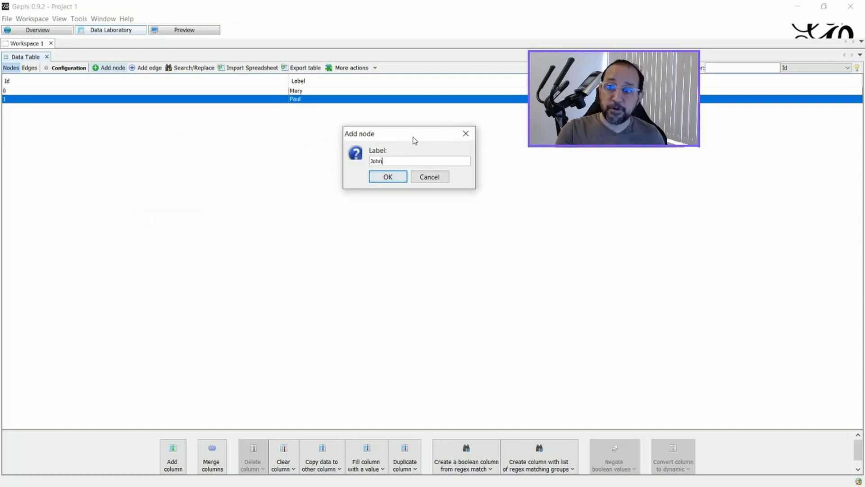
left_click(387, 176)
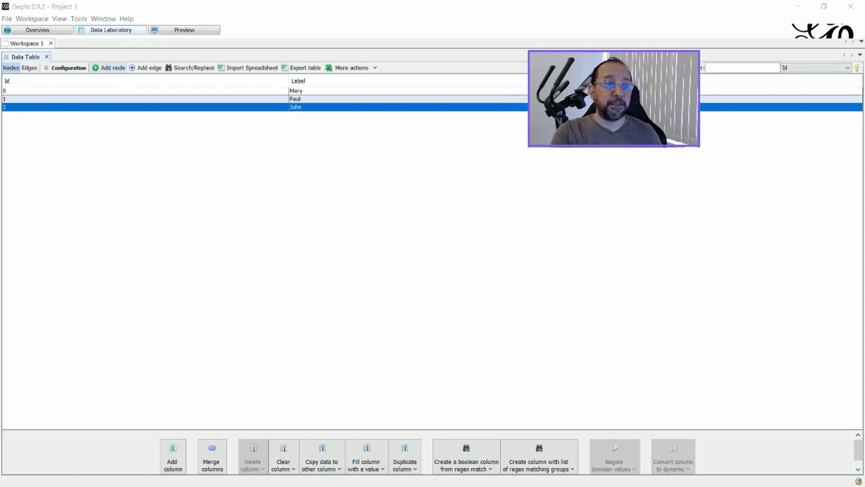
type("Ann")
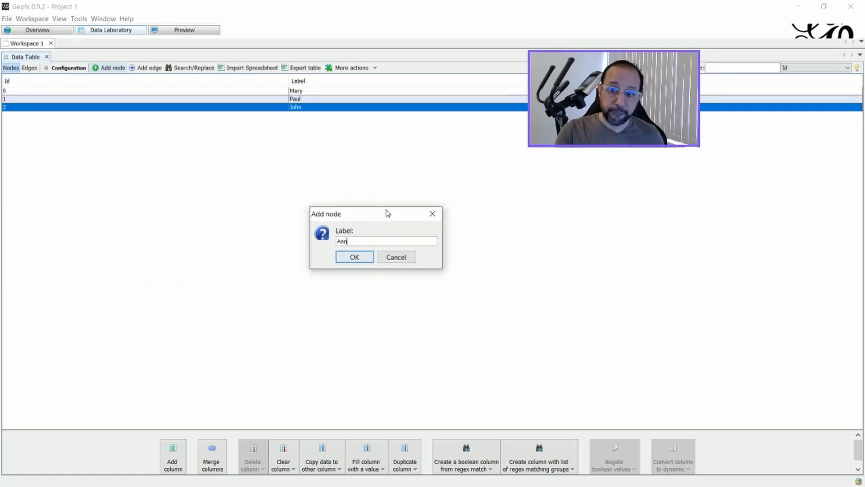
left_click(354, 257)
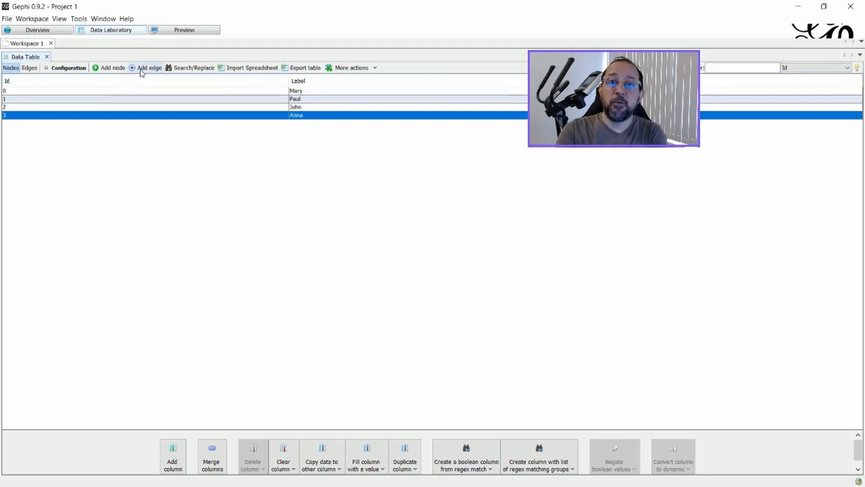
- In the Edges table, add undirected edges Mary–Paul and Paul–Anna
left_click(29, 68)
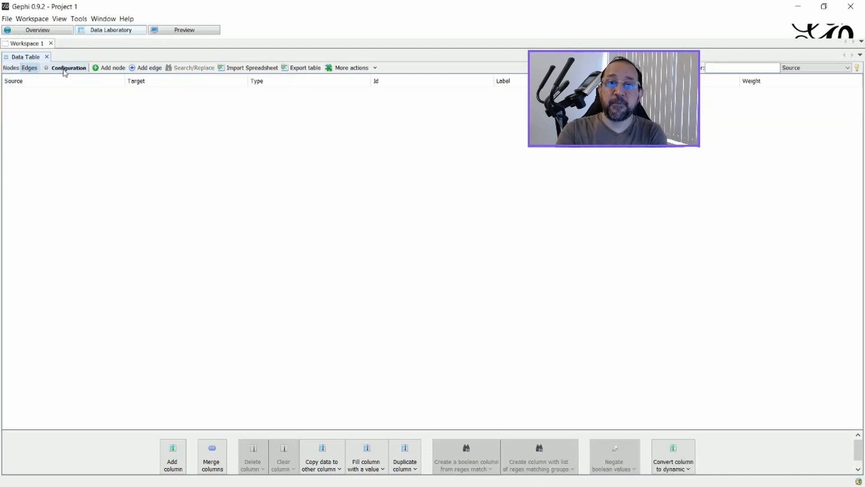
left_click(148, 67)
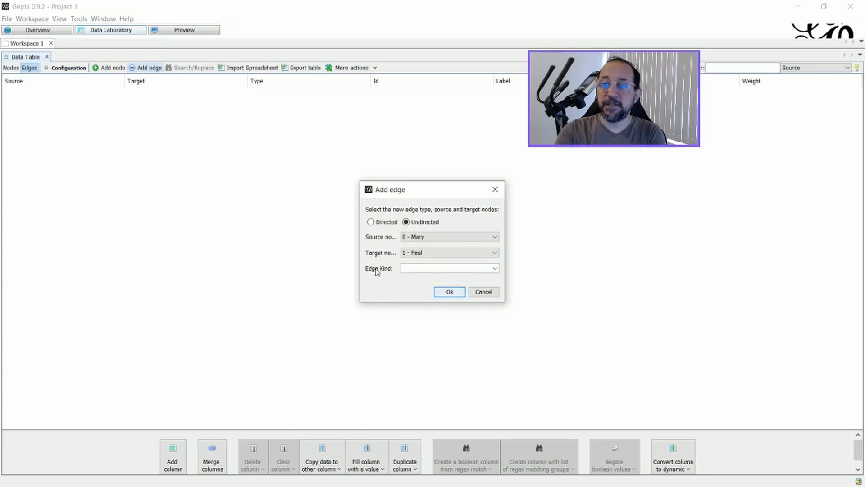
mouse_move(396, 274)
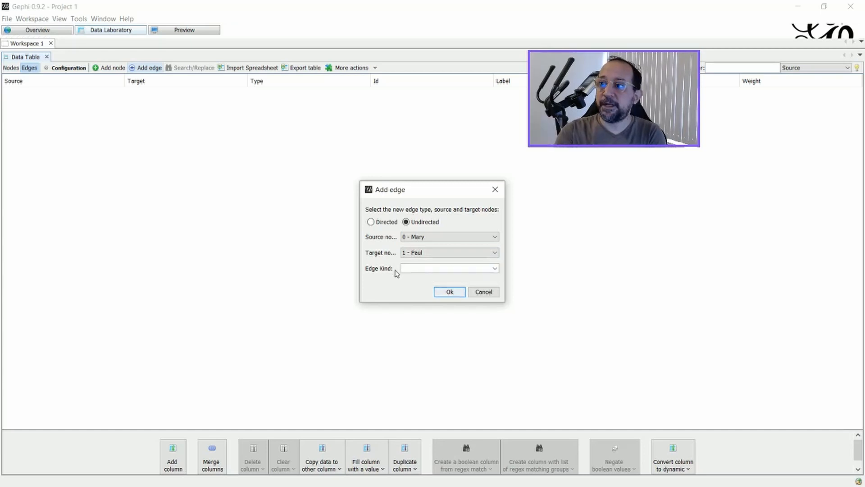
left_click(450, 291)
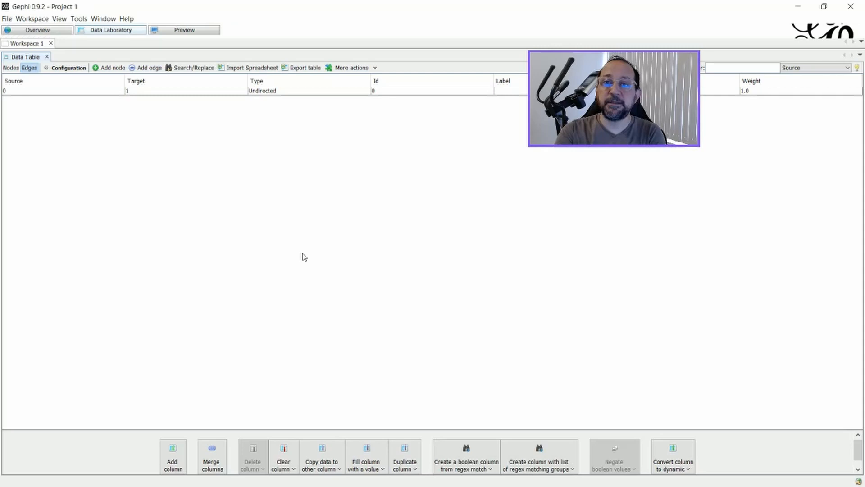
left_click(149, 68)
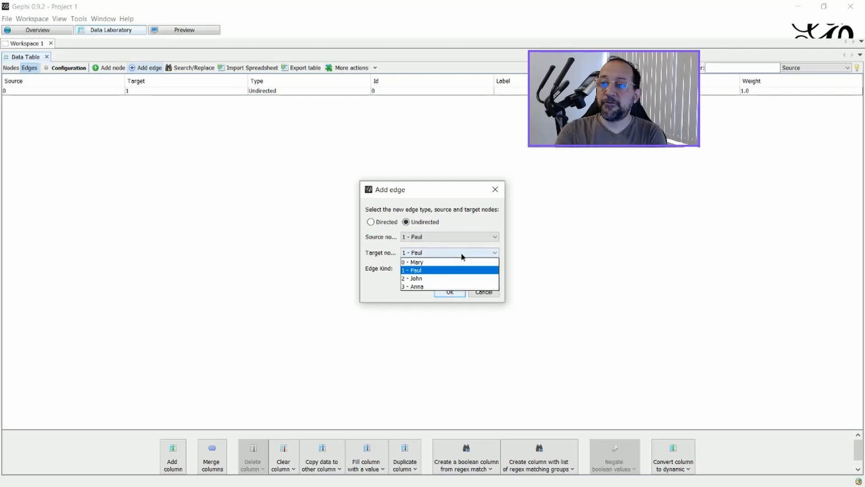
left_click(413, 286)
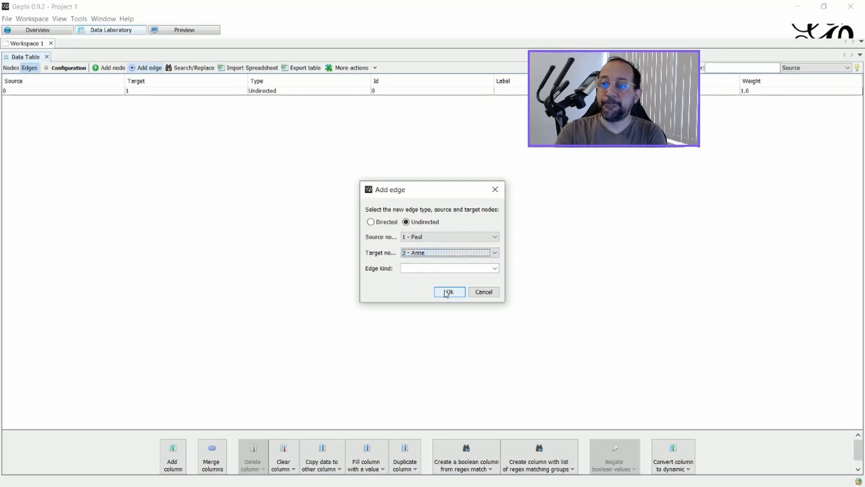
left_click(449, 292)
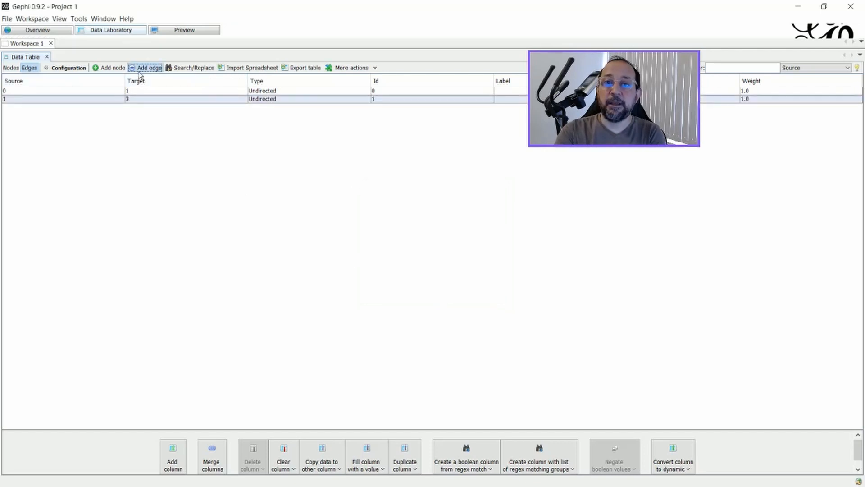
- Add undirected edges Mary–Anna and John–Mary
left_click(146, 67)
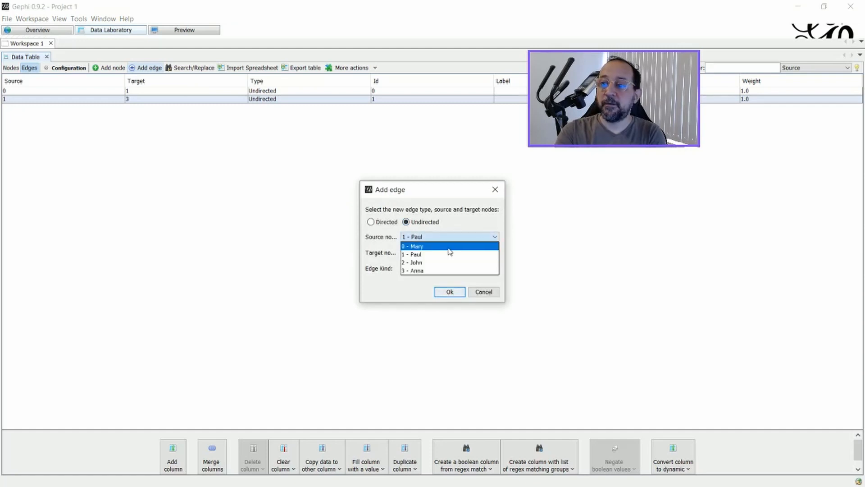
left_click(413, 246)
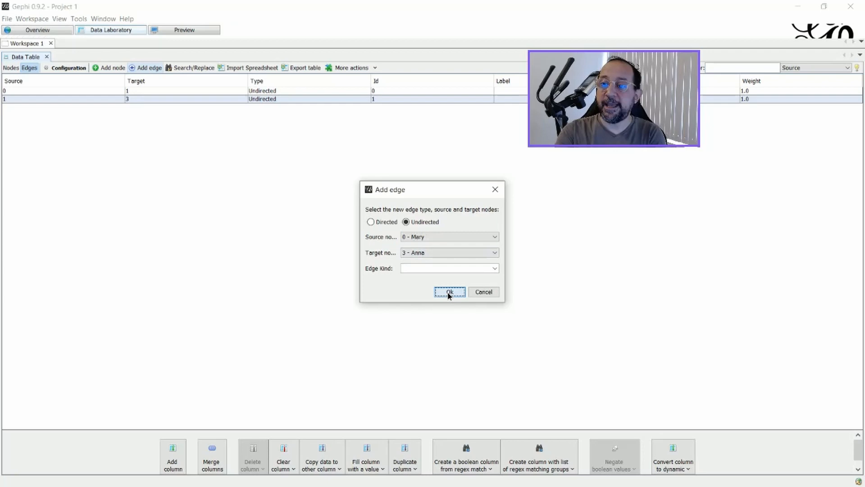
left_click(449, 292)
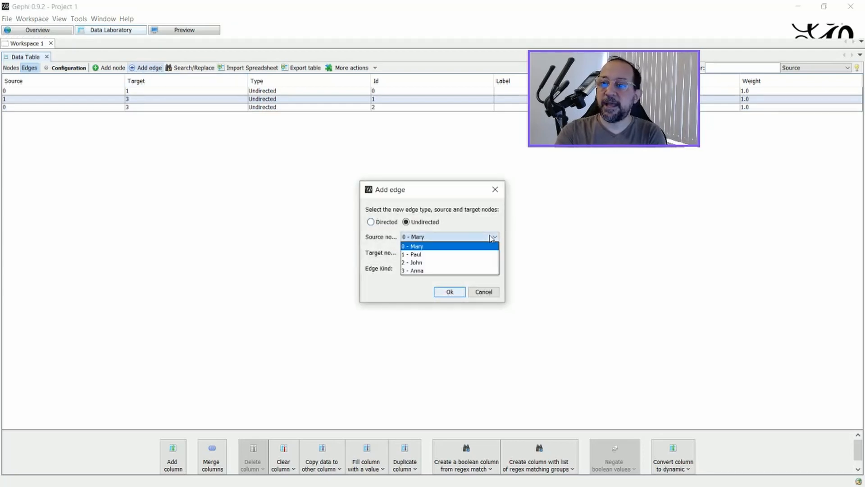
left_click(415, 262)
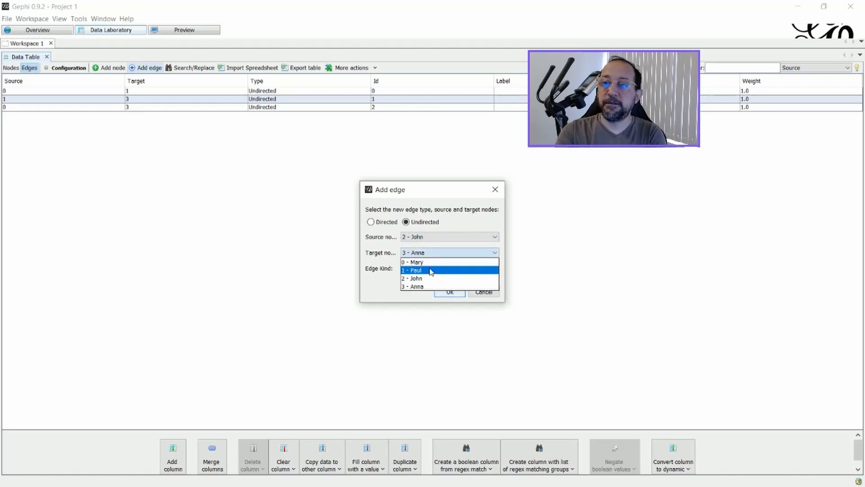
left_click(450, 291)
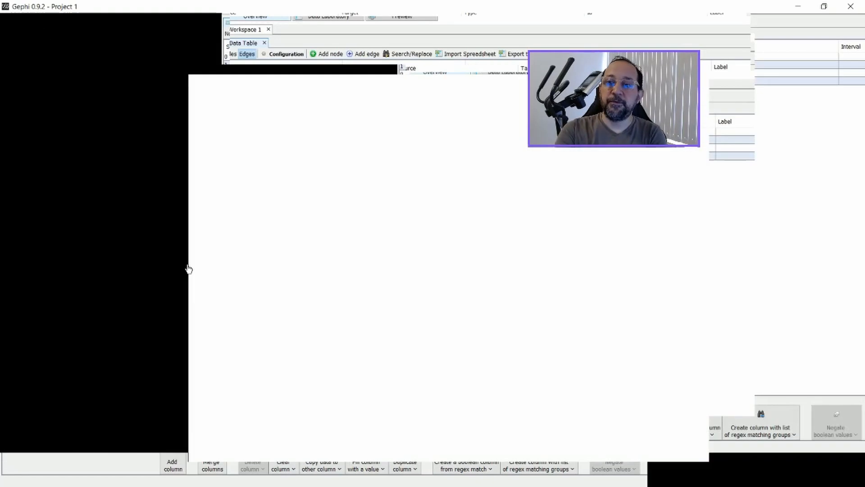
- Turn on node name labels in Overview, then go back to Data Laboratory
left_click(37, 29)
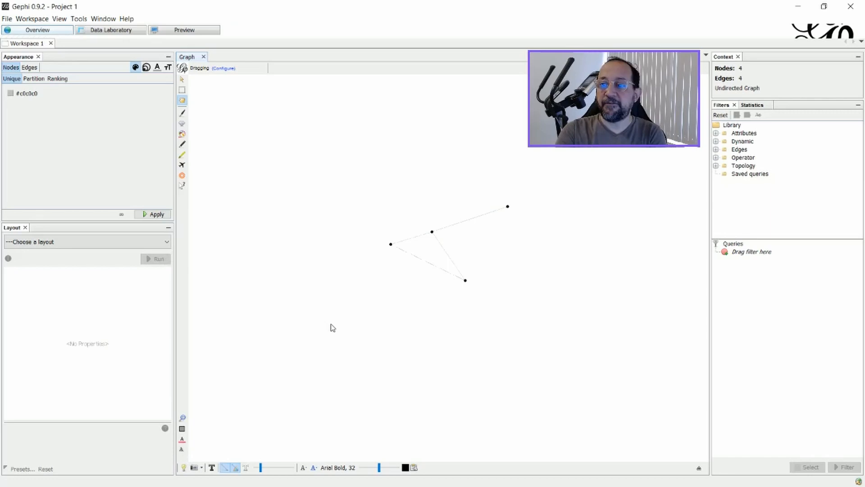
left_click(211, 467)
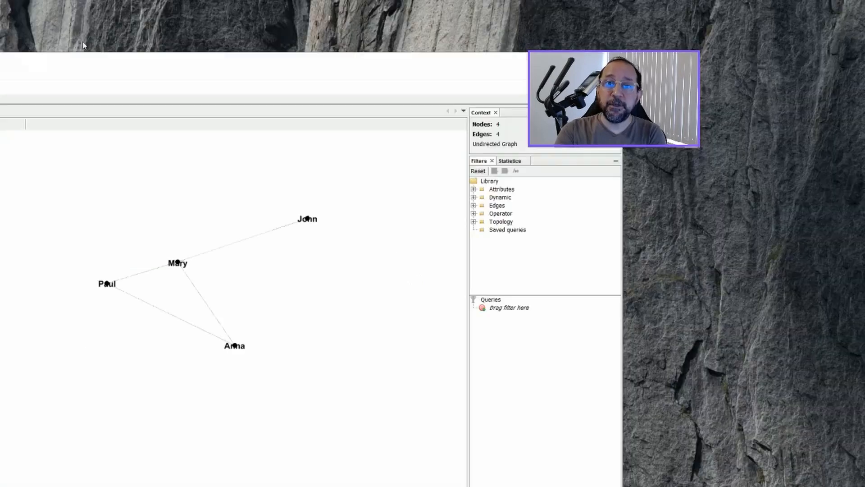
left_click(110, 30)
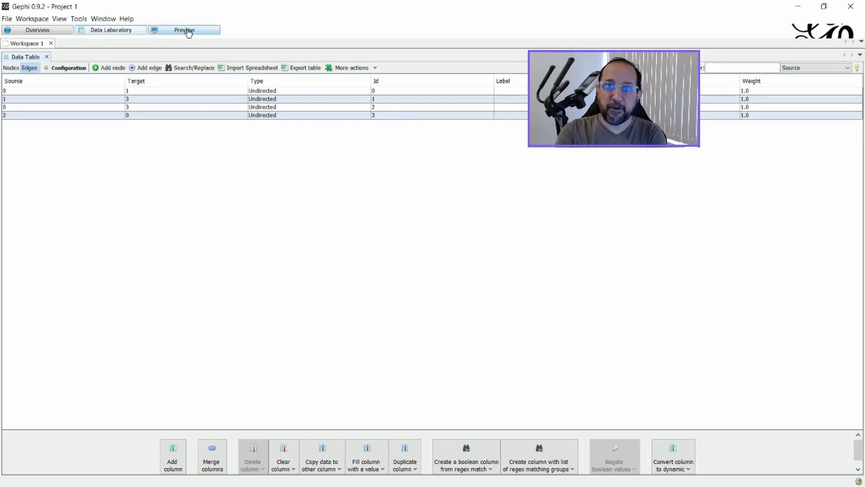
- In Preview, set Nodes opacity to 50 and refresh the rendering
left_click(184, 30)
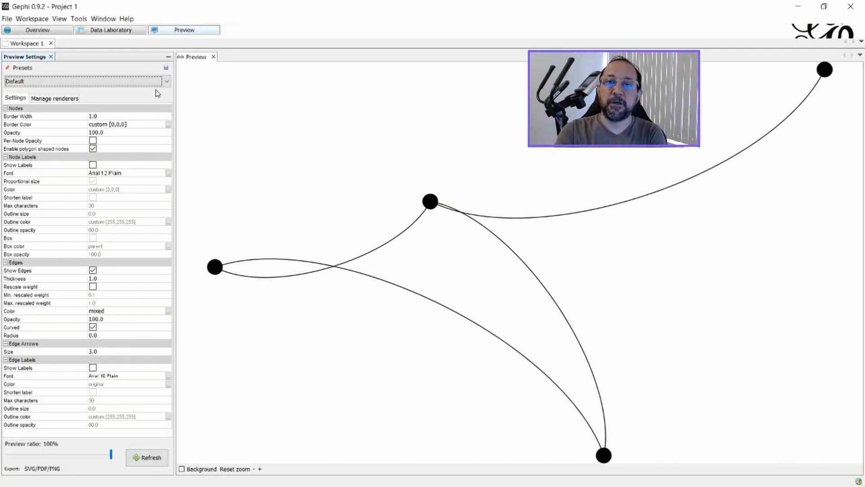
left_click(83, 81)
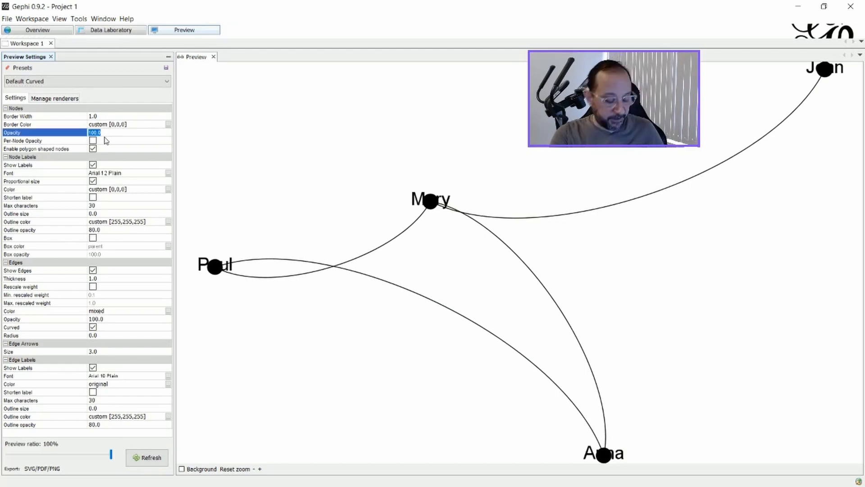
type("50")
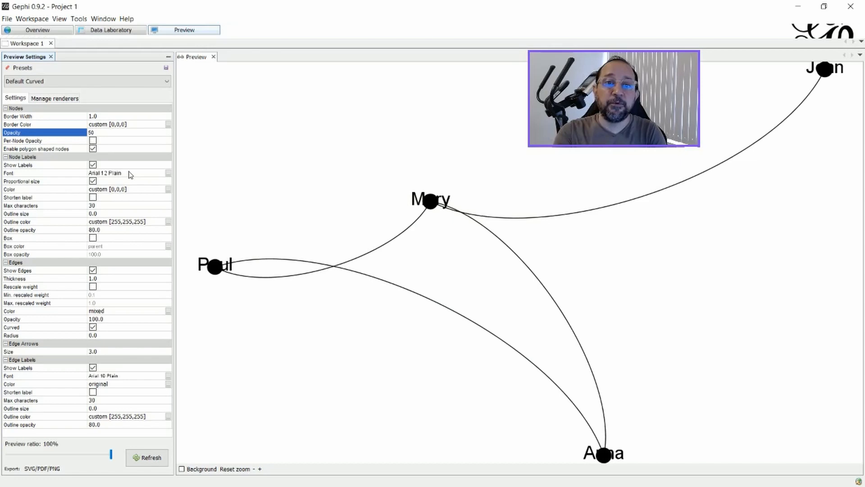
left_click(147, 458)
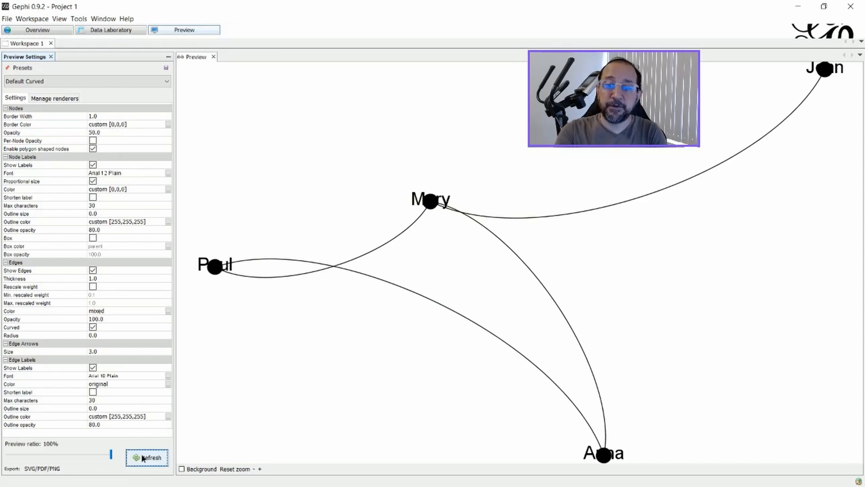
left_click(147, 458)
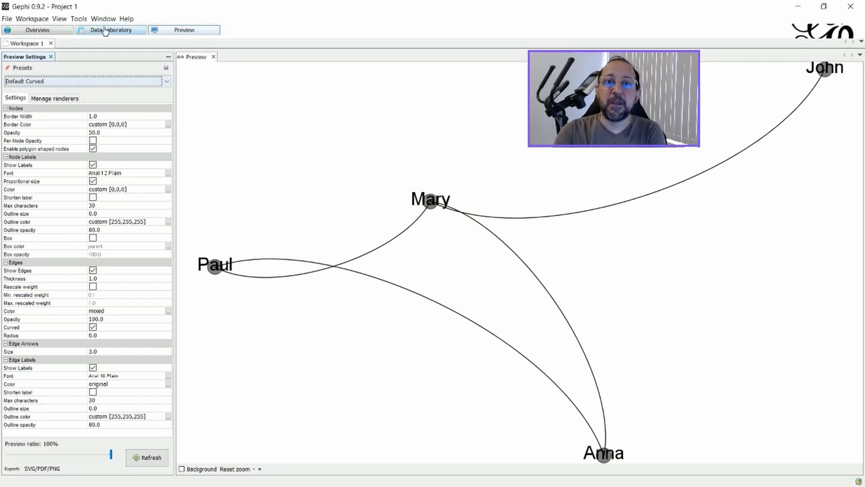
- Switch to Data Laboratory to inspect the four undirected edges, each weighted 1.0
left_click(110, 30)
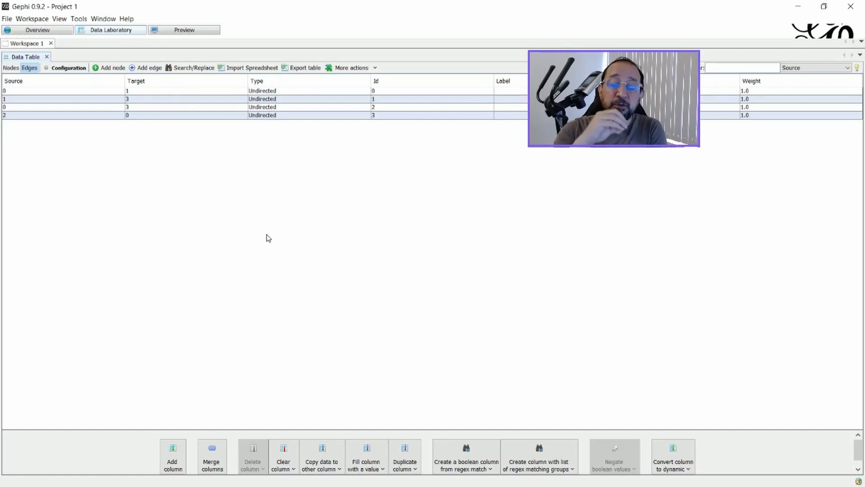
mouse_move(287, 104)
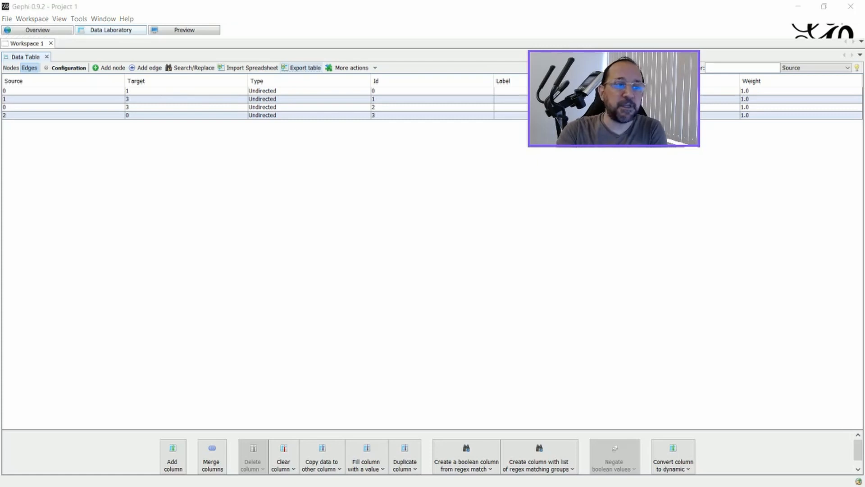
- Export the edges table with default options, saving it as test1.csv
left_click(305, 68)
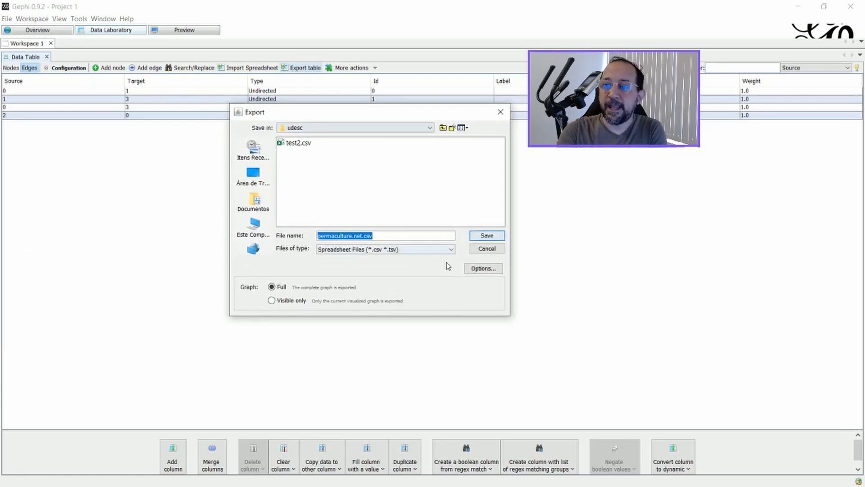
left_click(483, 268)
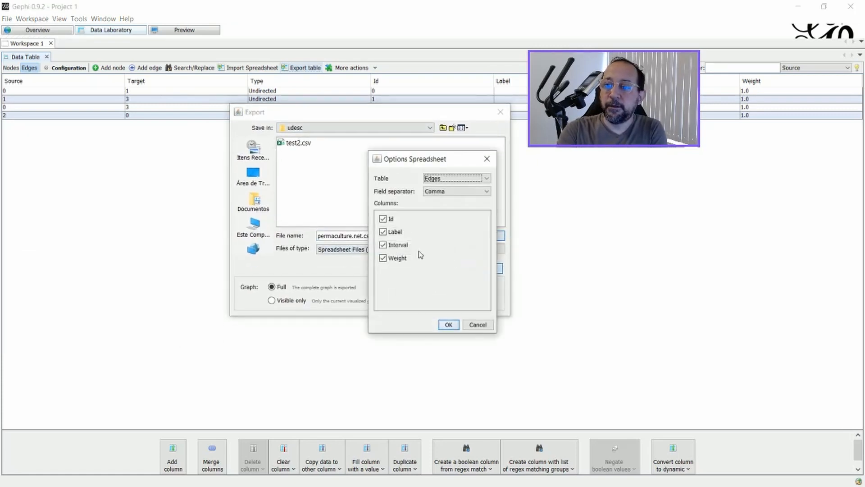
left_click(448, 324)
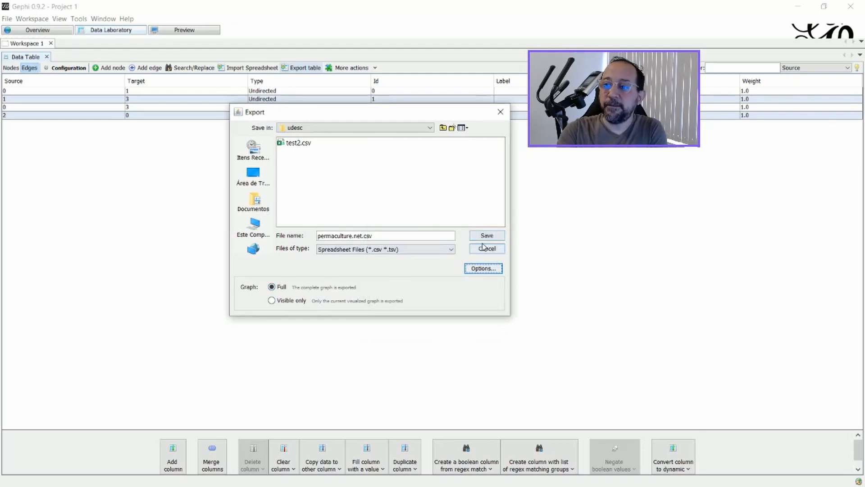
double_click(356, 236)
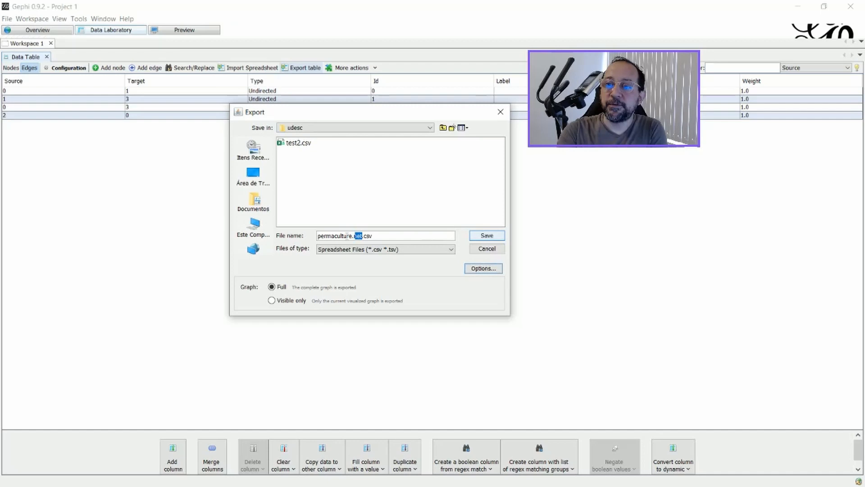
type("teste.csv")
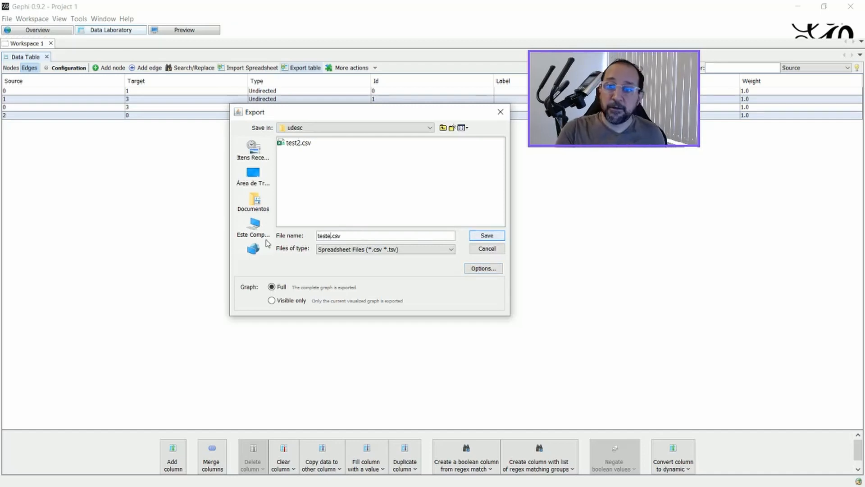
type("test1.csv")
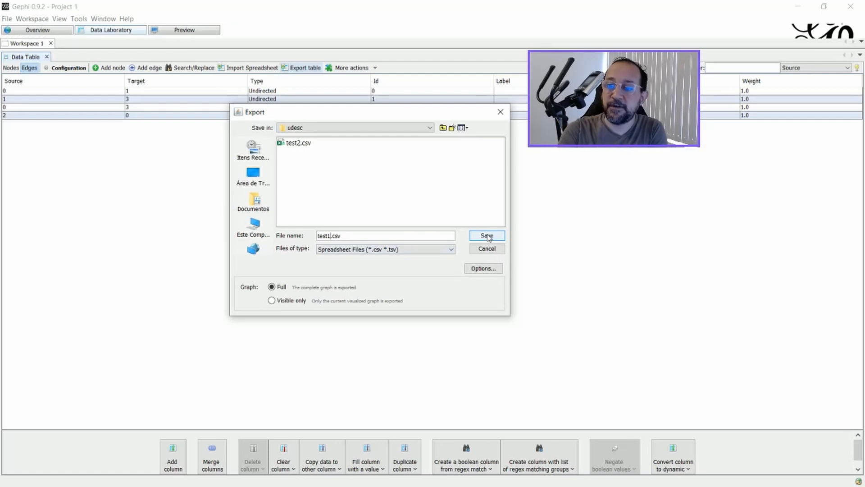
left_click(486, 236)
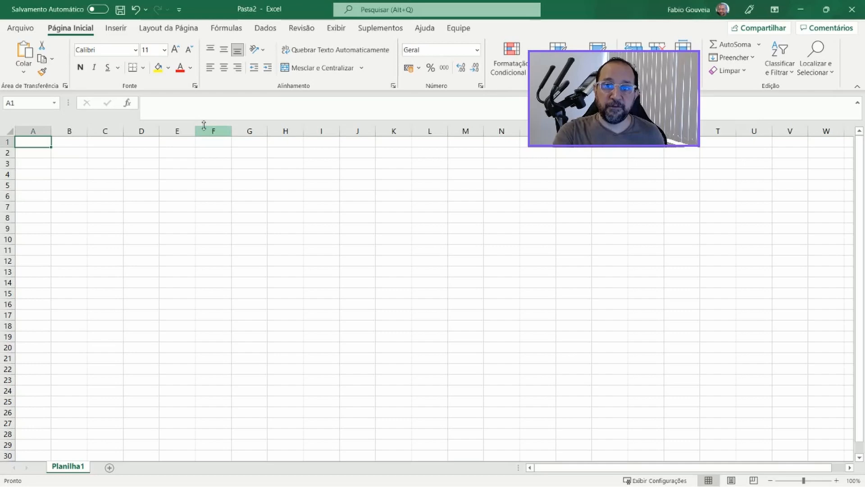
- Type headers Source, Target, Type, Id, Label, timeset and Weight across A1:G1
type("zv \\")
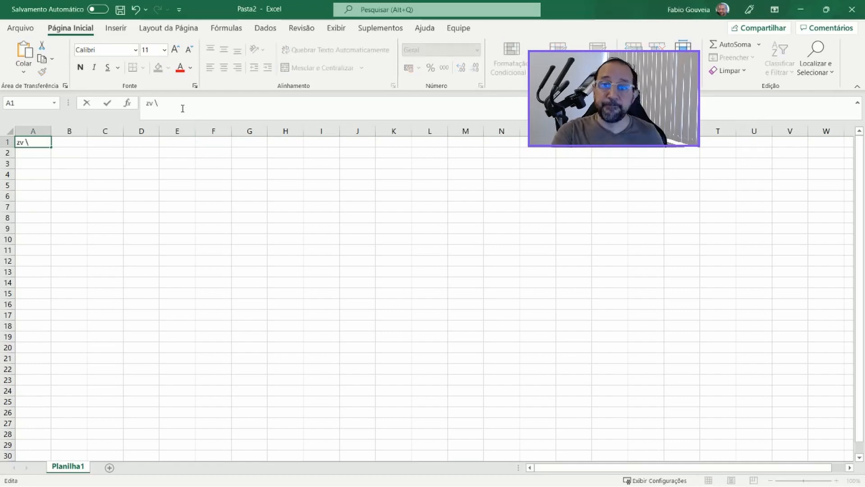
type("Source,Target,Type,Id,Label,timeset,Weight")
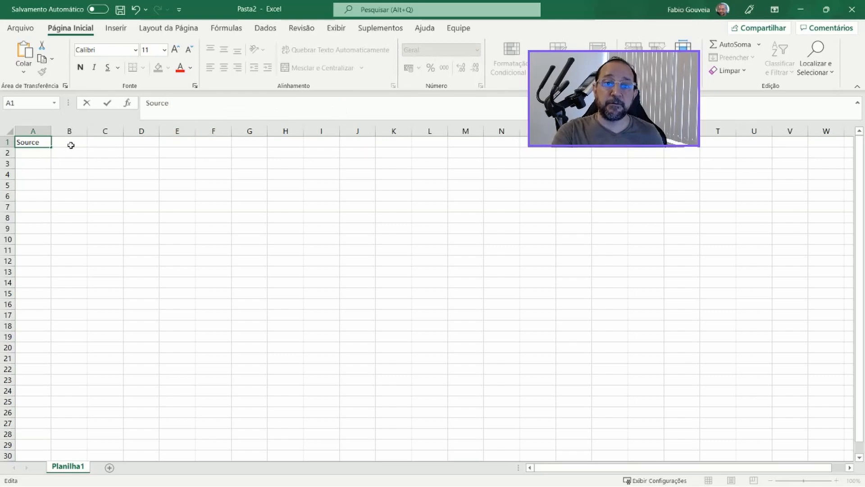
type(",Target,Type,Id,Label,timeset,Weight")
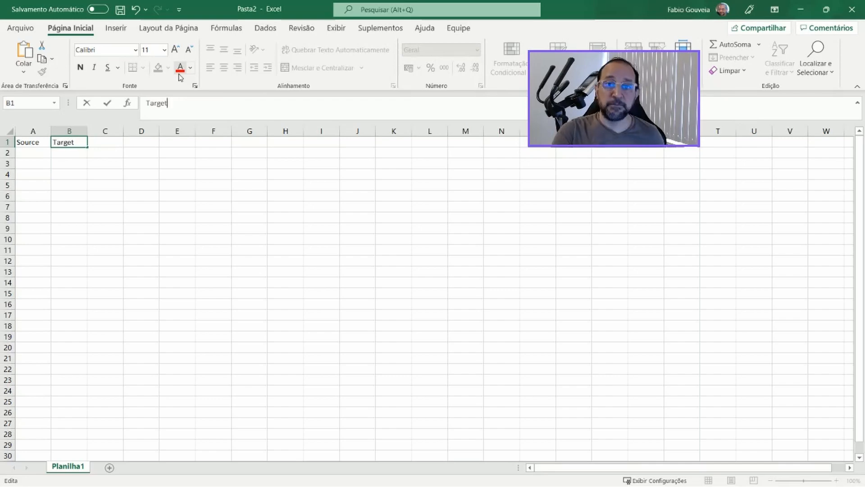
type(",Type,Id,Label,timeset,Weight")
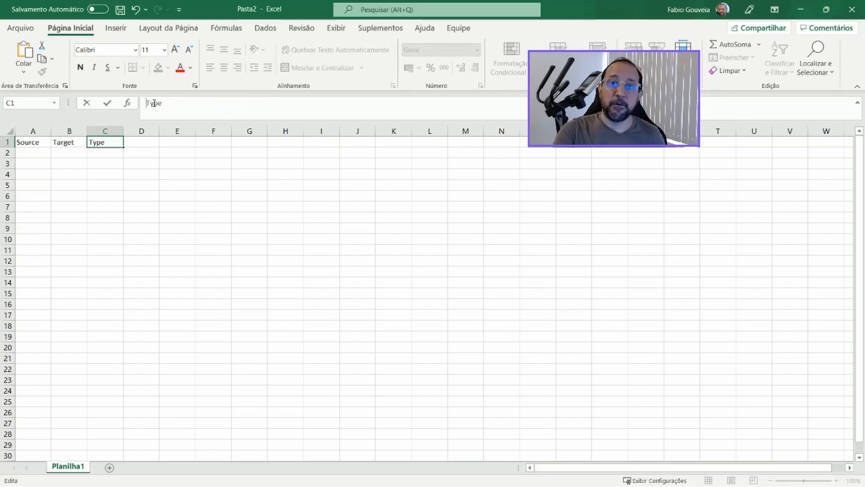
type(",Id,Label,timeset,Weight")
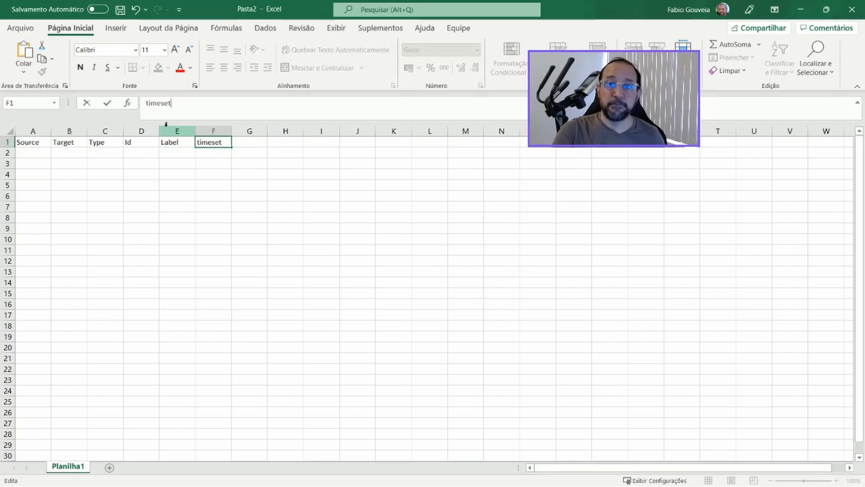
key("Enter")
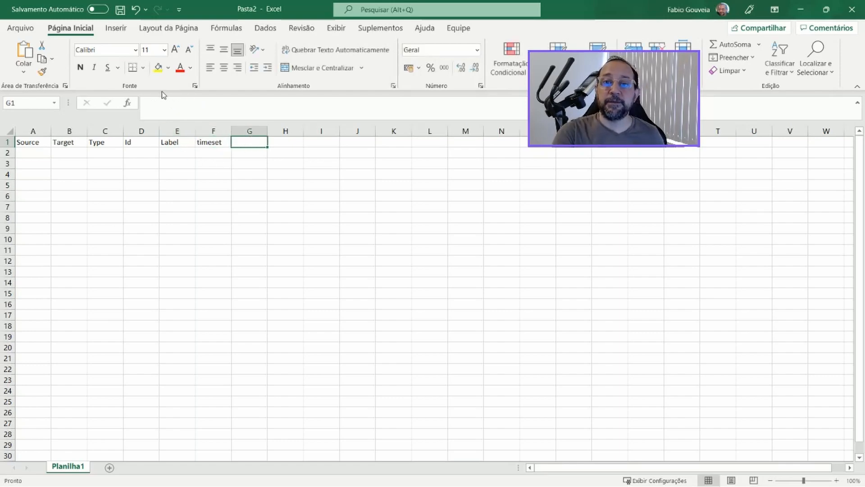
type(",Weight")
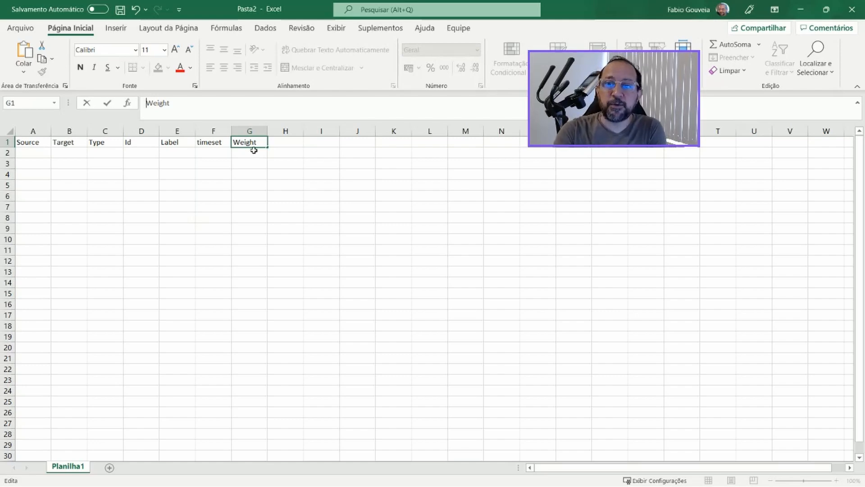
key("enter")
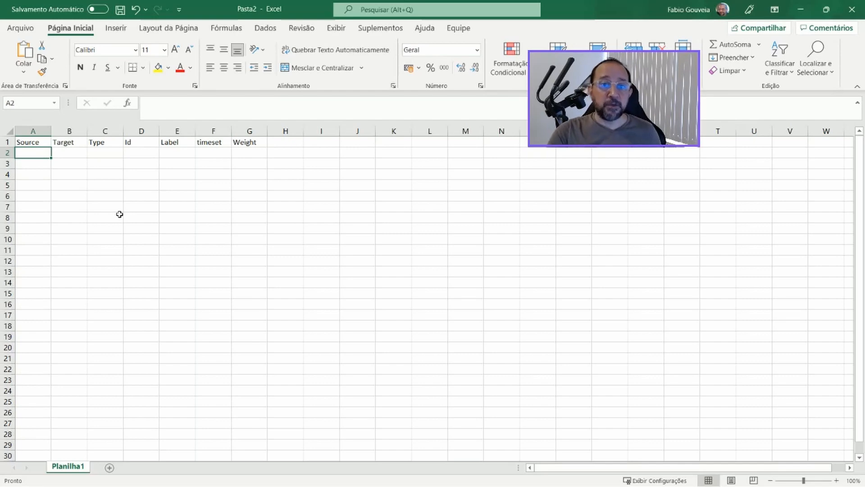
- Enter source–target pairs Mary–Paul, Paul–John, John–Anna, John–Sara and Paul–Sabrina in A2:B6
type("Ma")
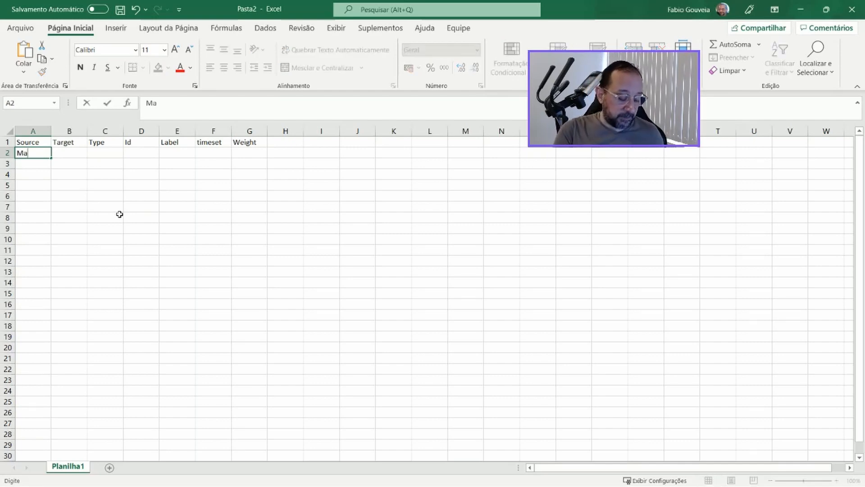
type("Paul")
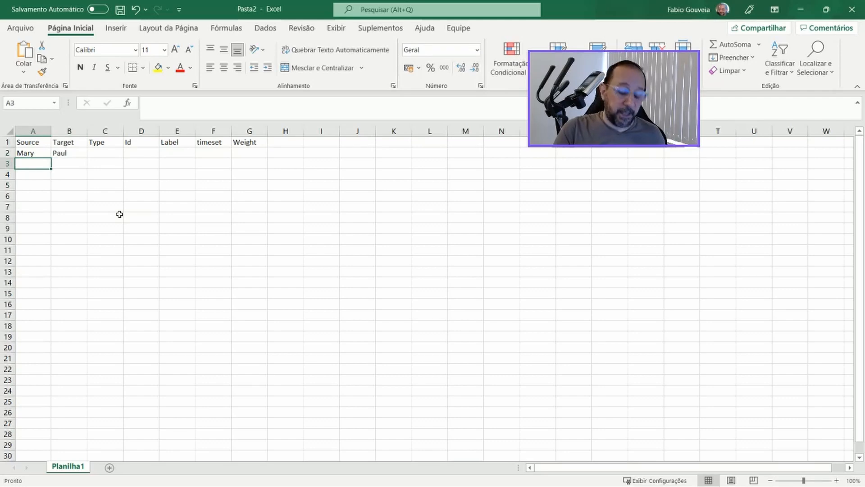
type("Paul")
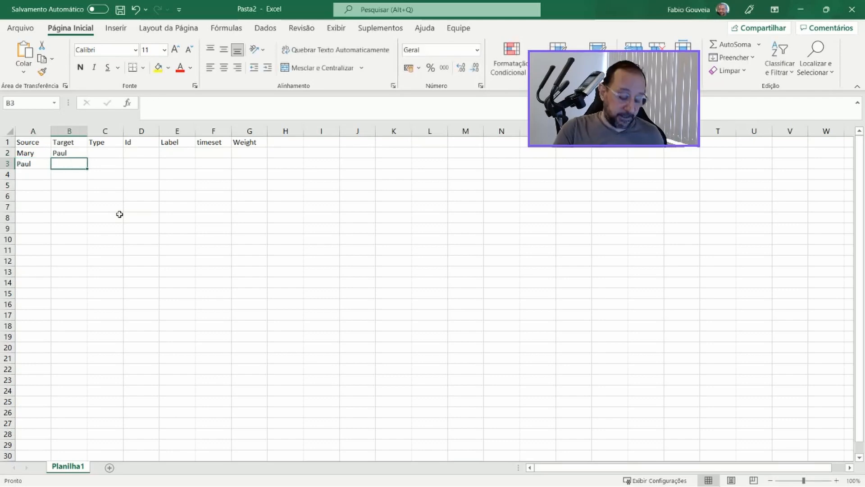
type("Joh")
left_click(68, 175)
type("A")
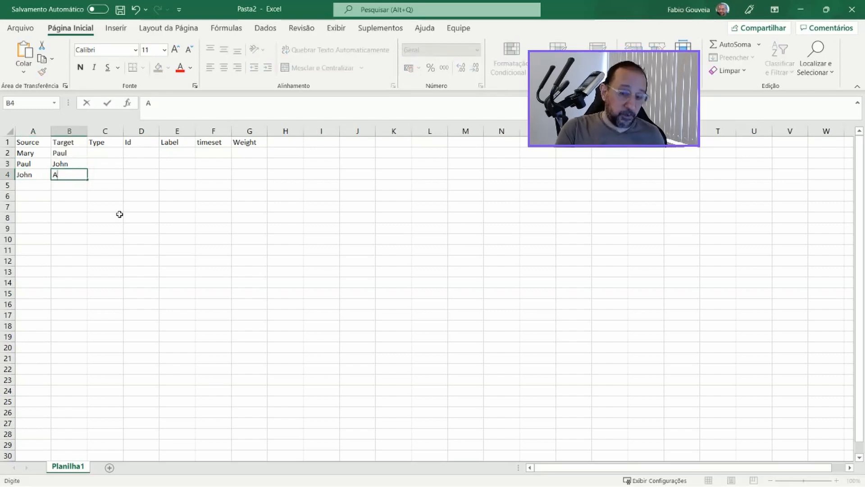
type("nna")
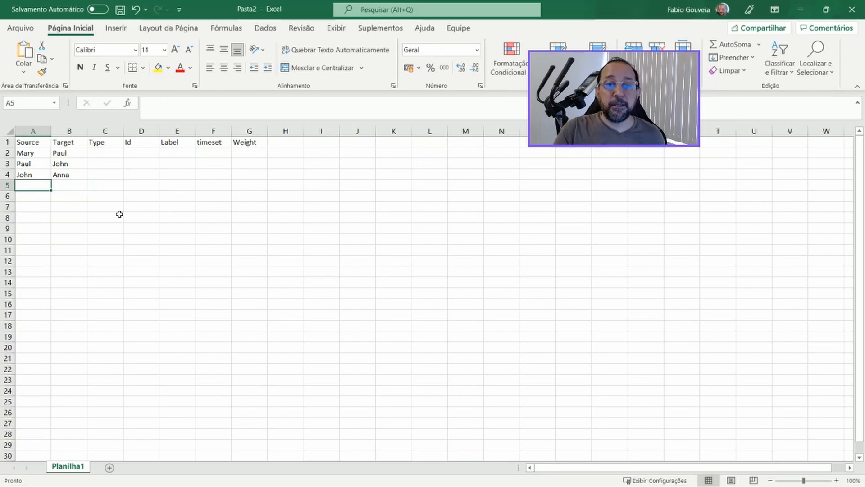
type("John")
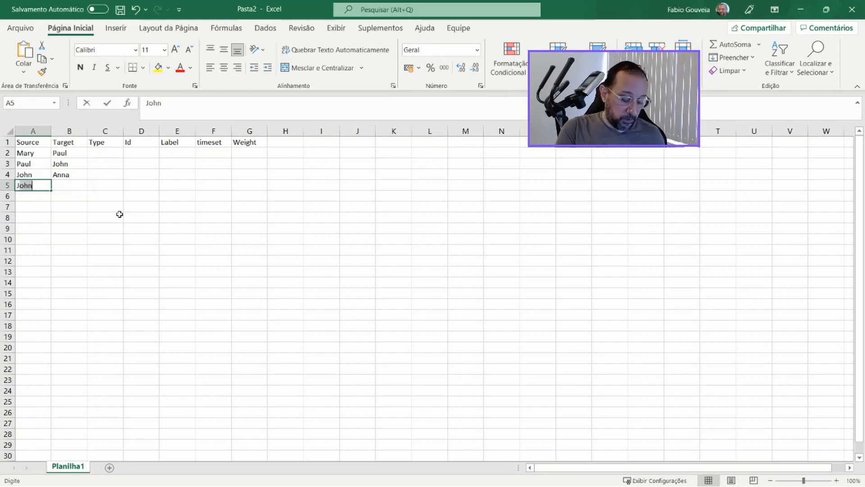
key("tab")
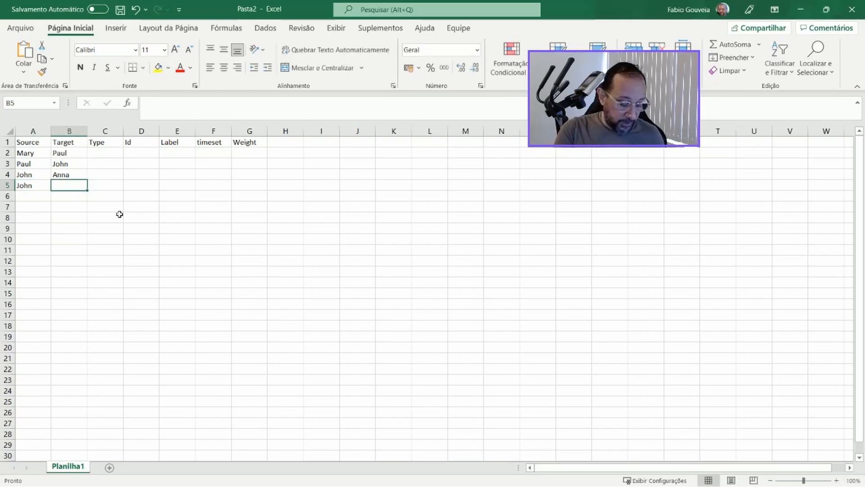
type("Sara")
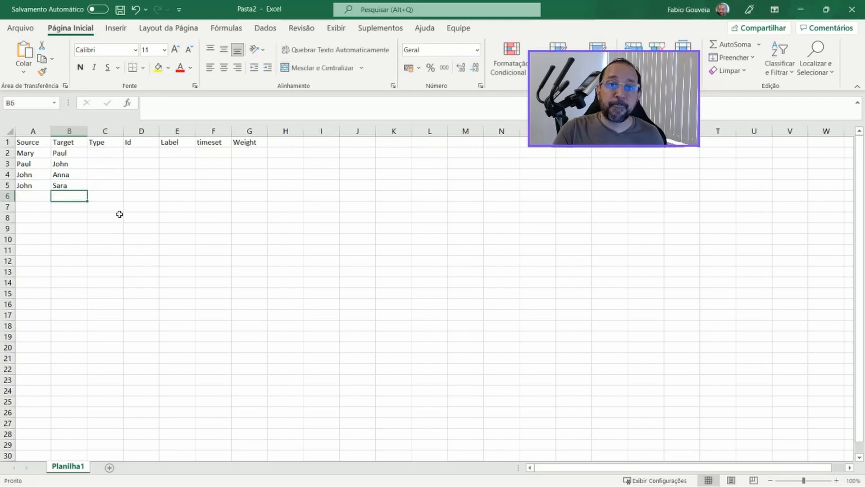
type("Paul")
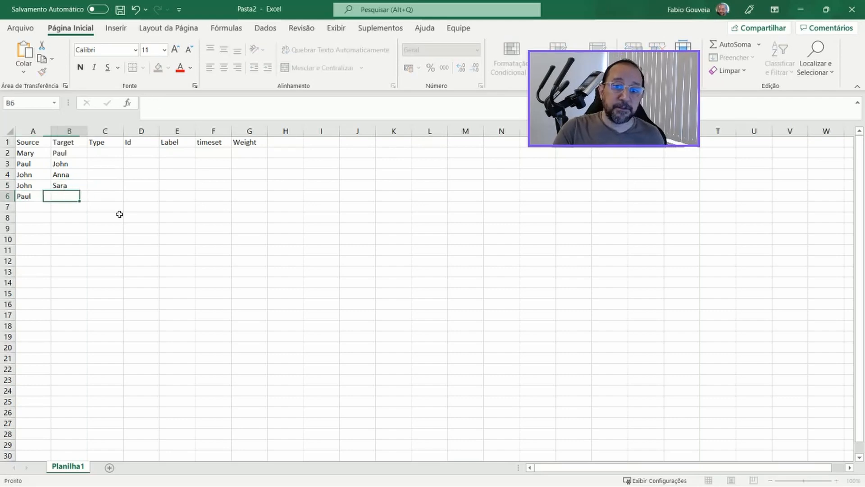
type("Sabrui")
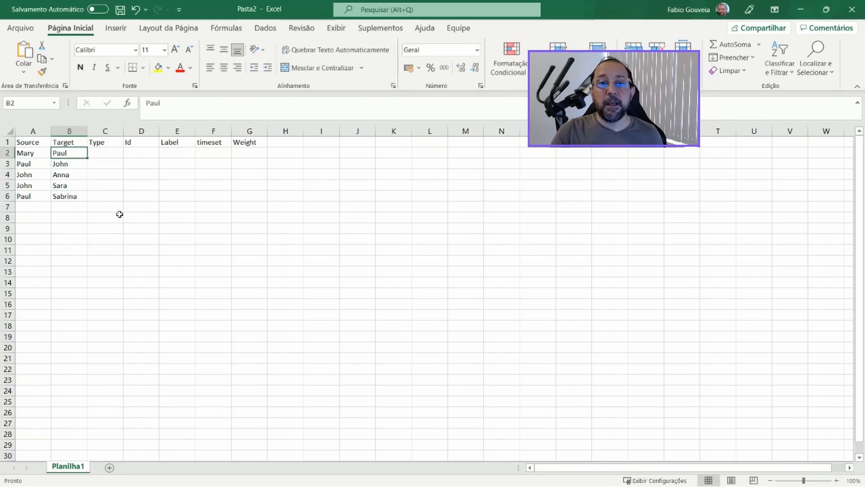
- Put 0 in D2 and =D2+1 in D3, then fill down to D6
left_click(105, 153)
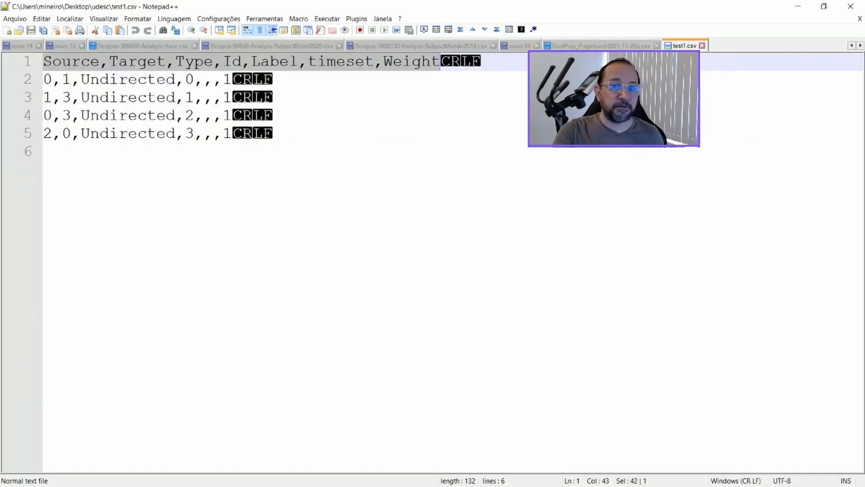
double_click(128, 79)
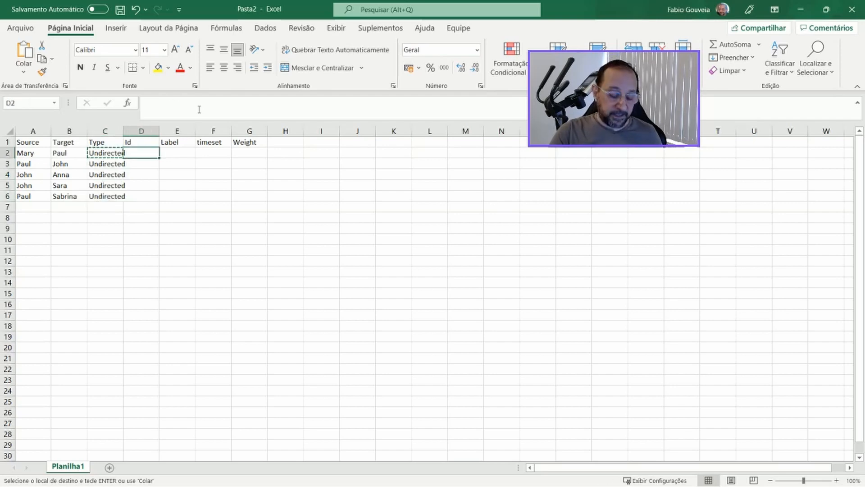
type("0")
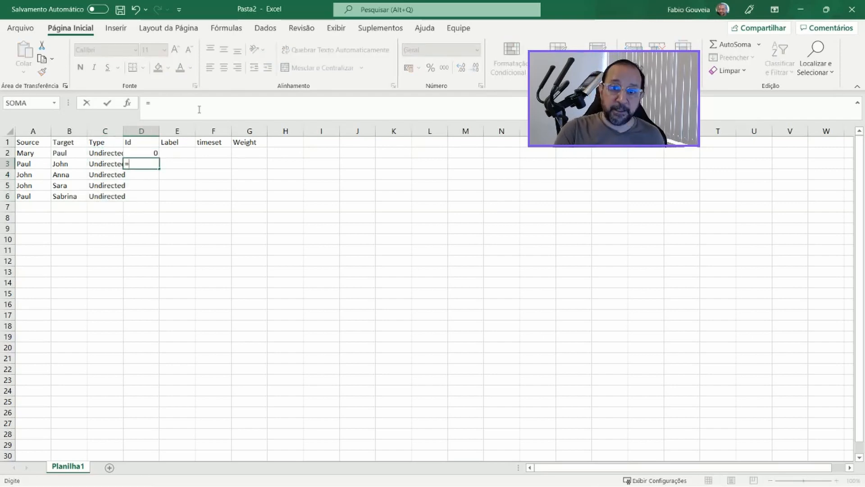
type("D2+1")
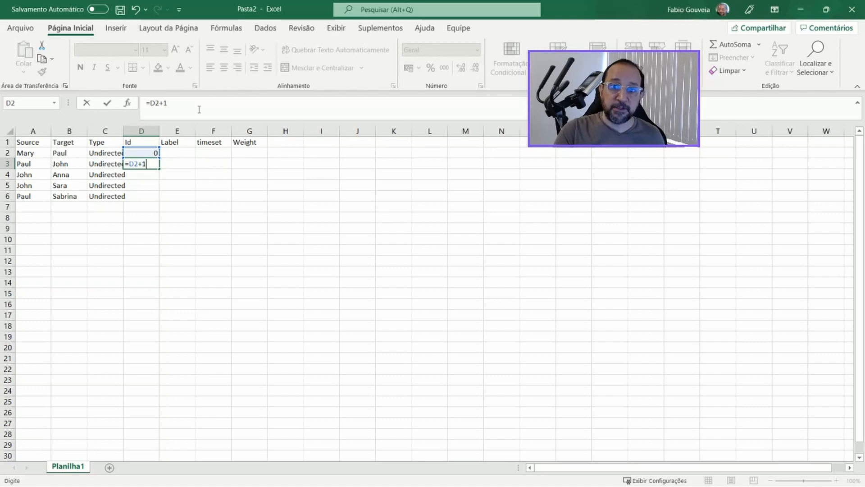
key("Enter")
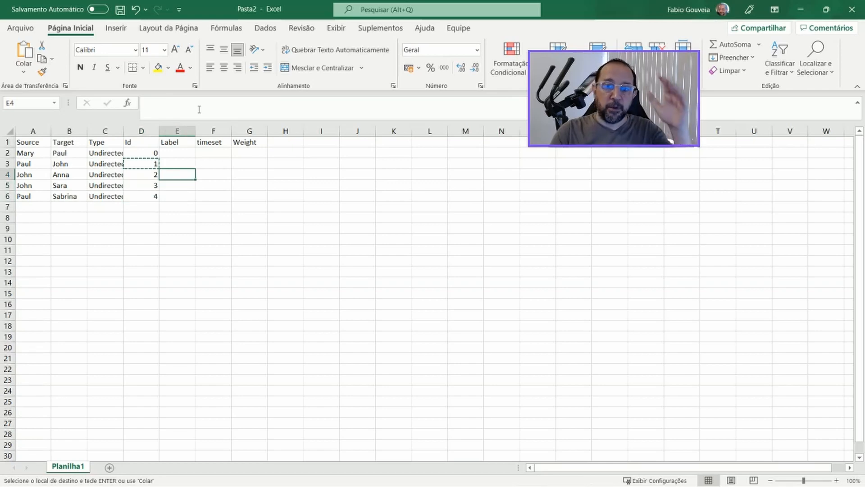
left_click(69, 142)
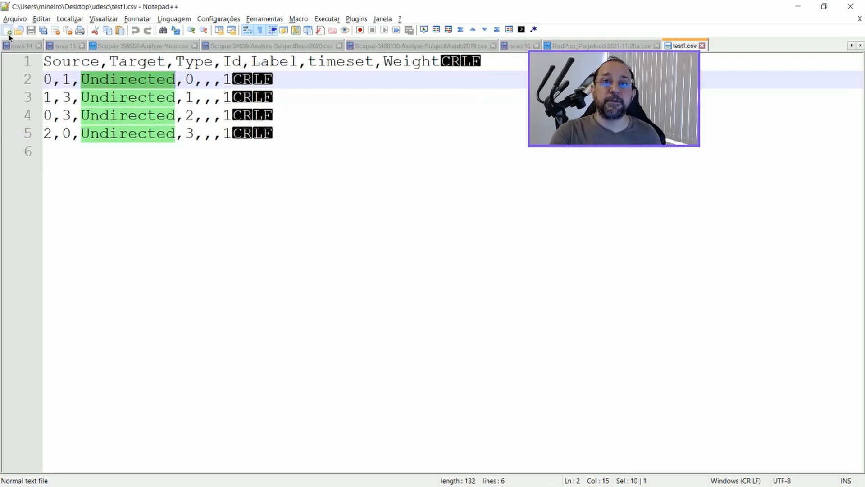
- Save the edge list in a new Notepad++ tab as 'test3' with type set to All types
left_click(729, 45)
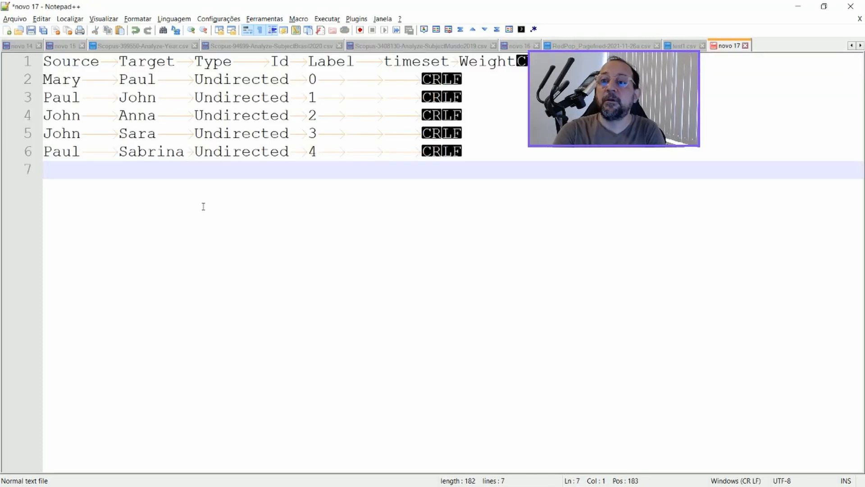
left_click(15, 18)
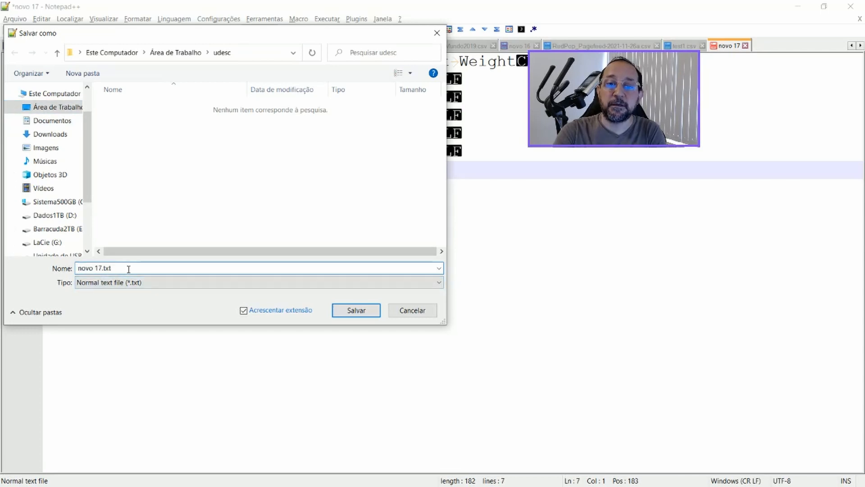
type("TETS")
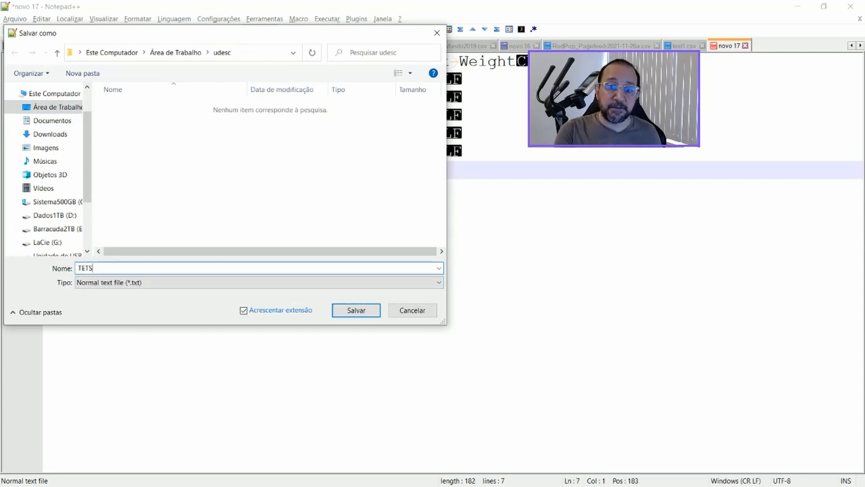
type("tesrt")
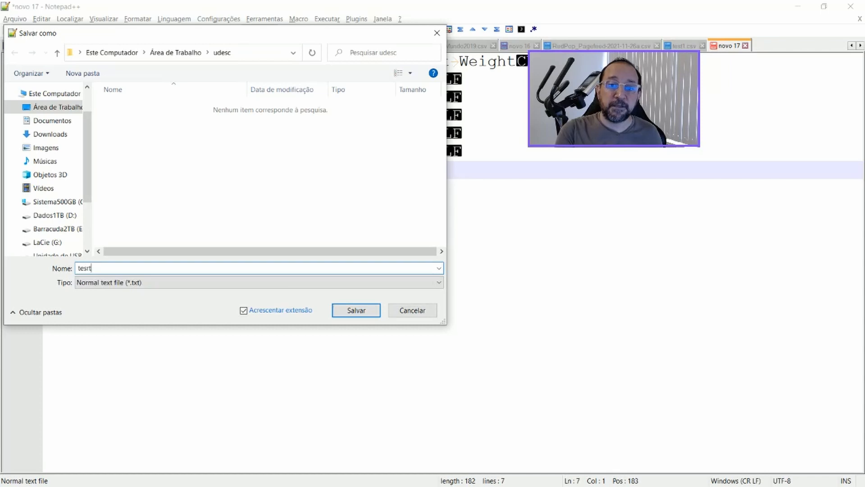
type("test3")
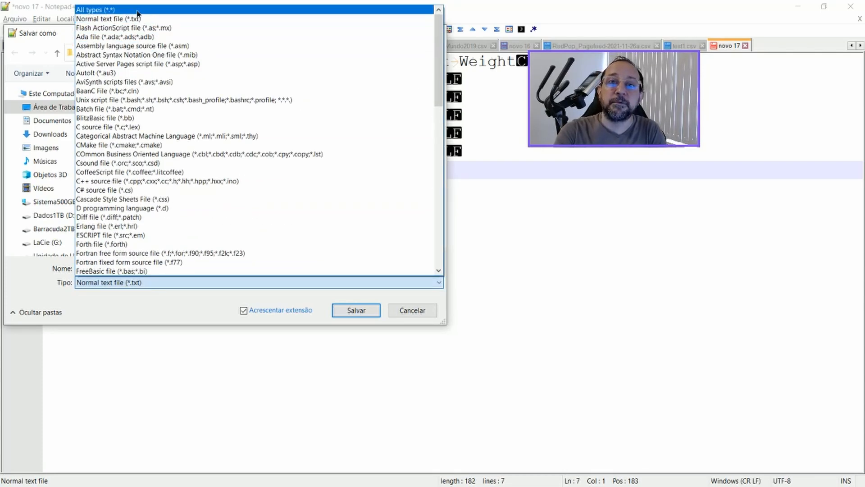
left_click(355, 310)
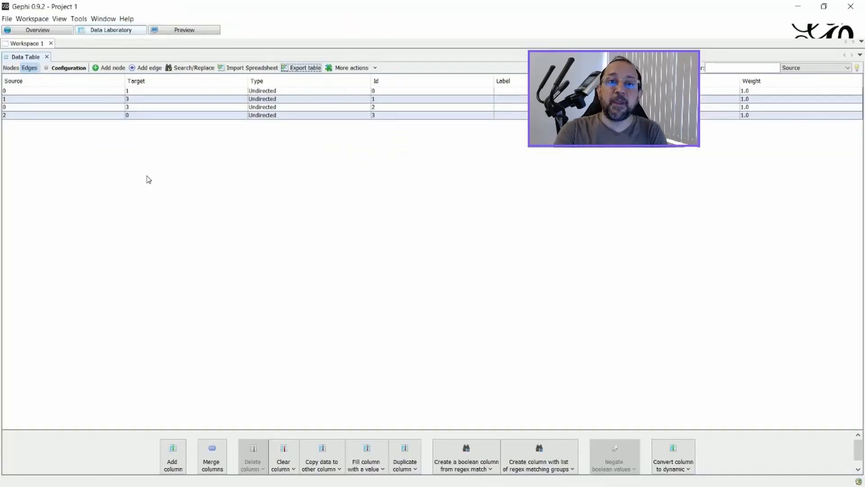
- Create a new workspace and import test3.csv as a tab-separated undirected edges table
left_click(32, 18)
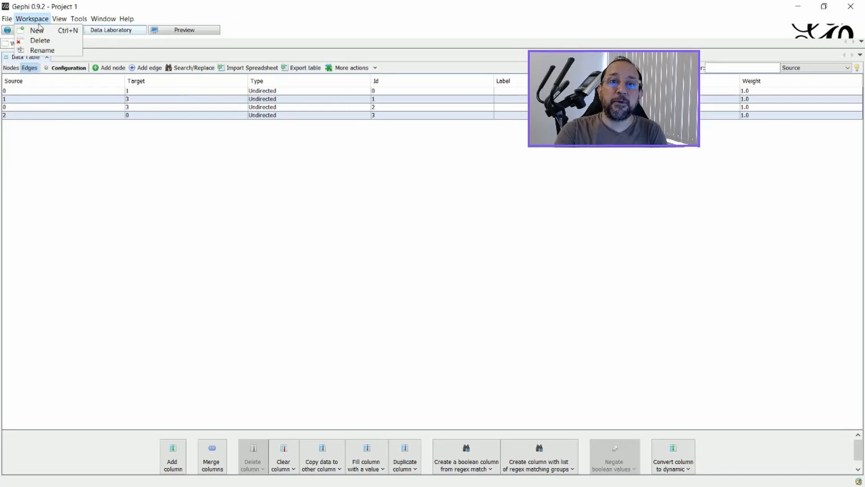
left_click(37, 30)
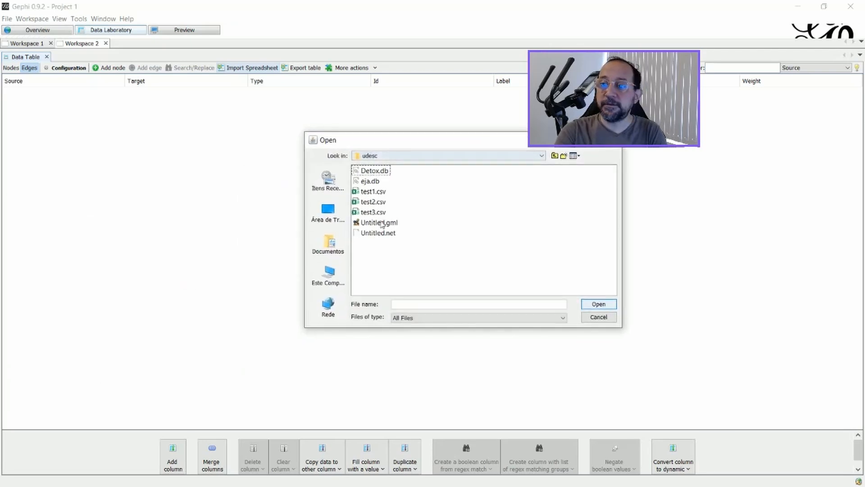
left_click(373, 212)
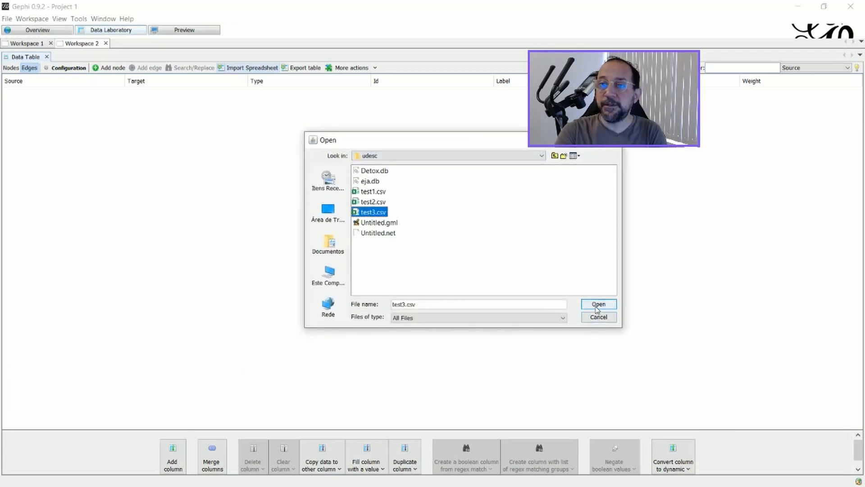
left_click(598, 305)
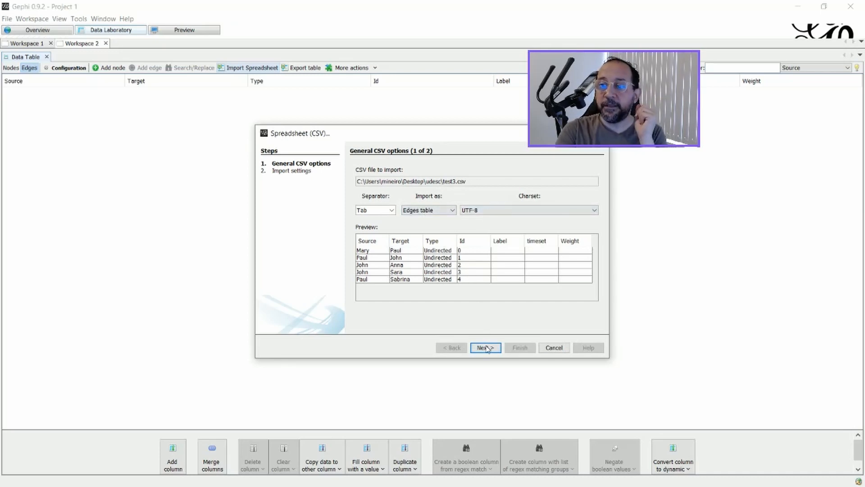
left_click(484, 347)
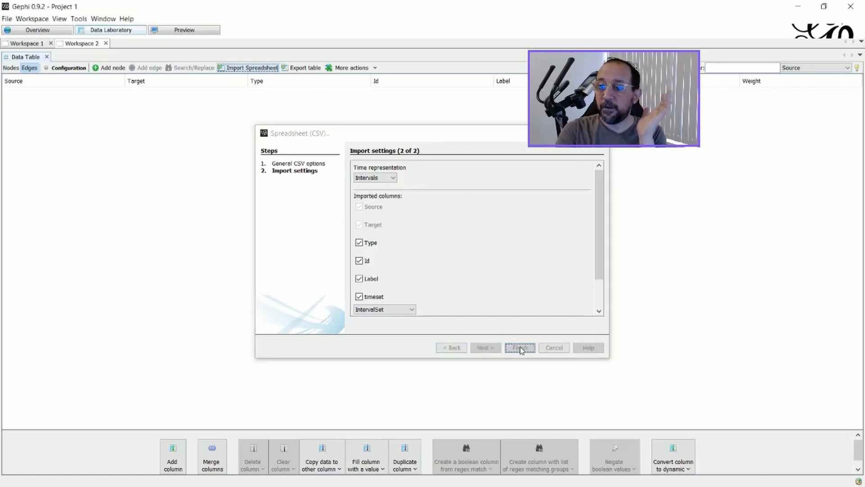
left_click(519, 347)
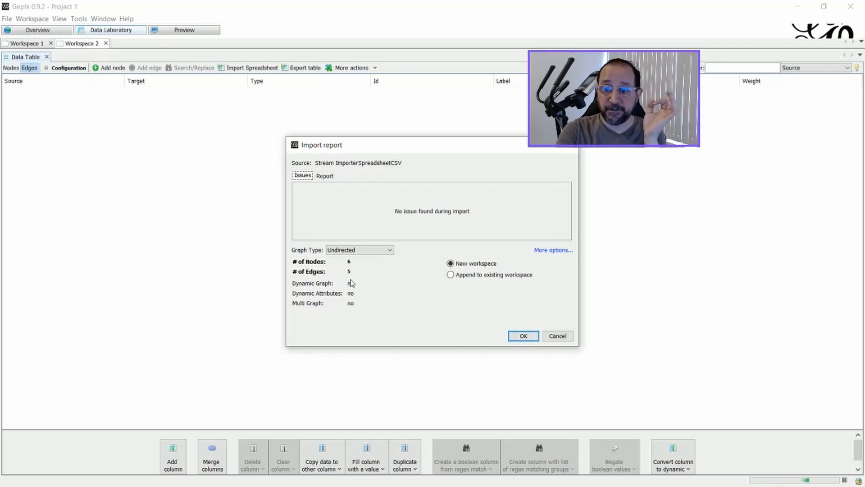
left_click(523, 335)
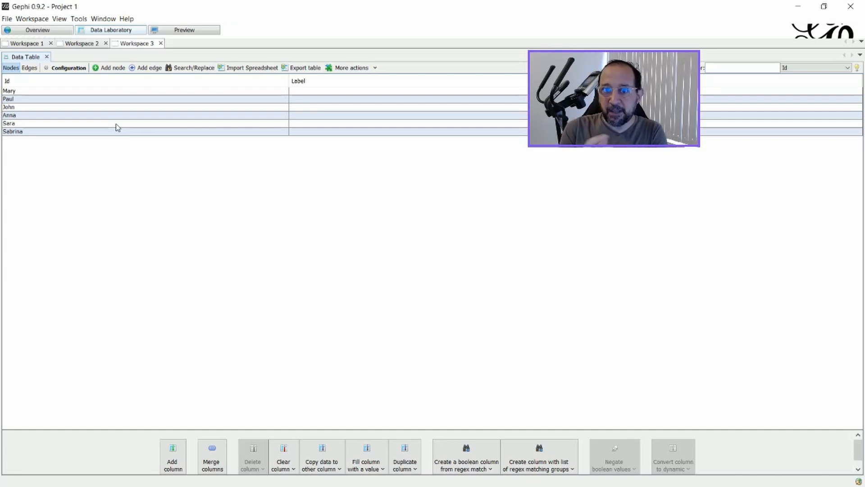
mouse_move(274, 98)
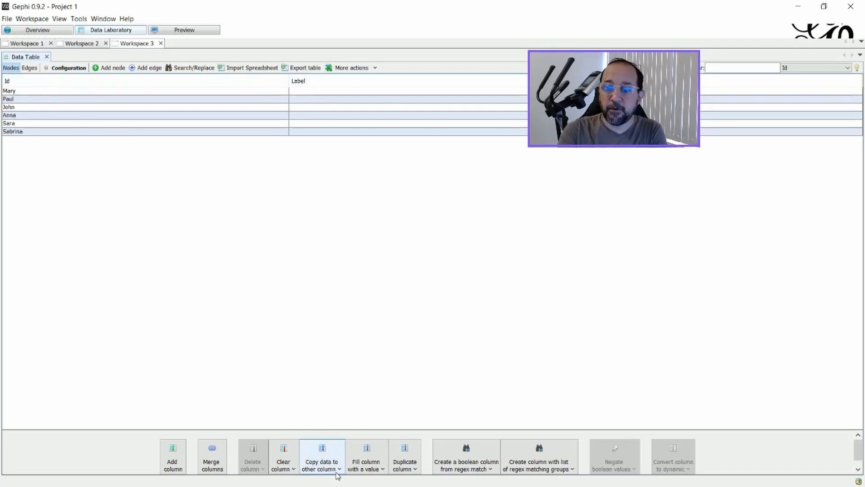
- Copy the node Id values (Mary through Sabrina) into the Label column
left_click(321, 455)
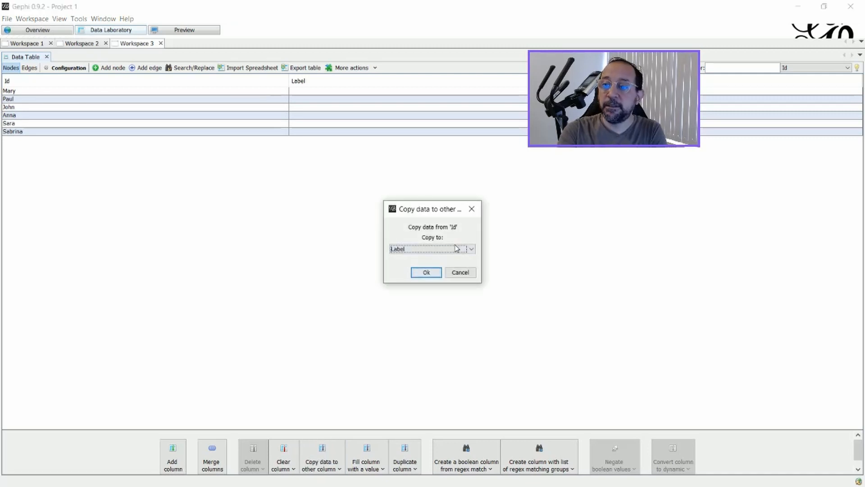
left_click(425, 272)
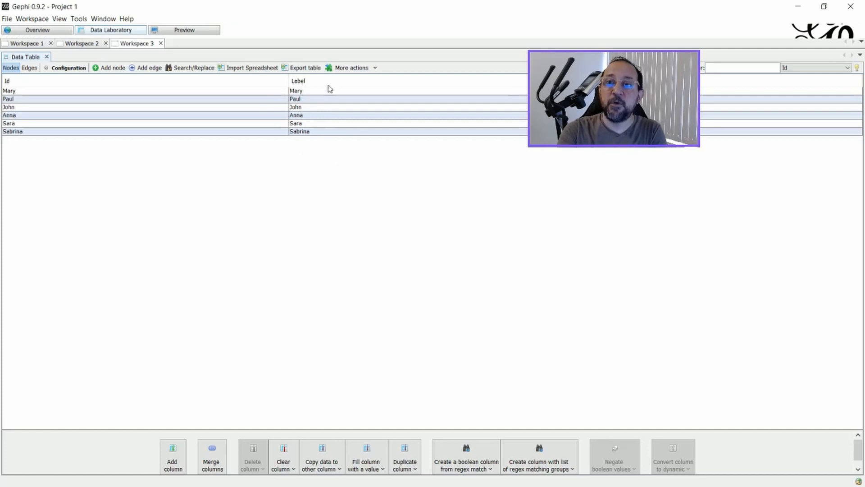
mouse_move(344, 149)
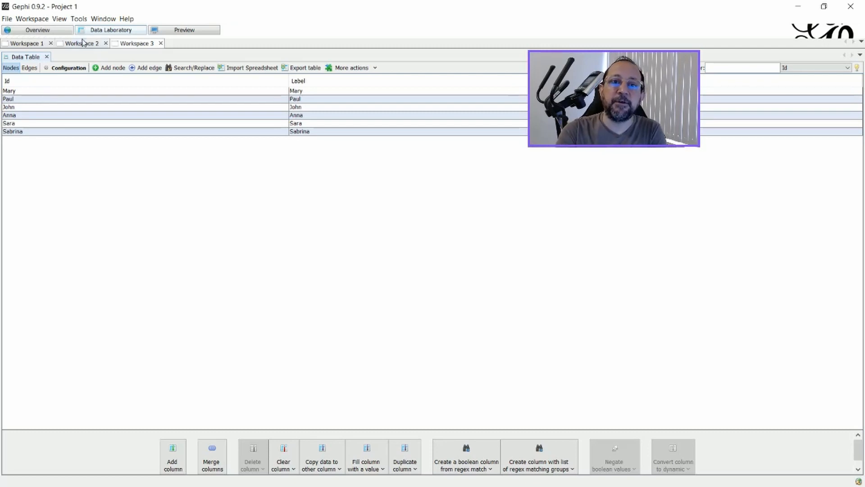
- Toggle overview node labels, then refresh Preview with node opacity 50 and Show Labels on
left_click(37, 30)
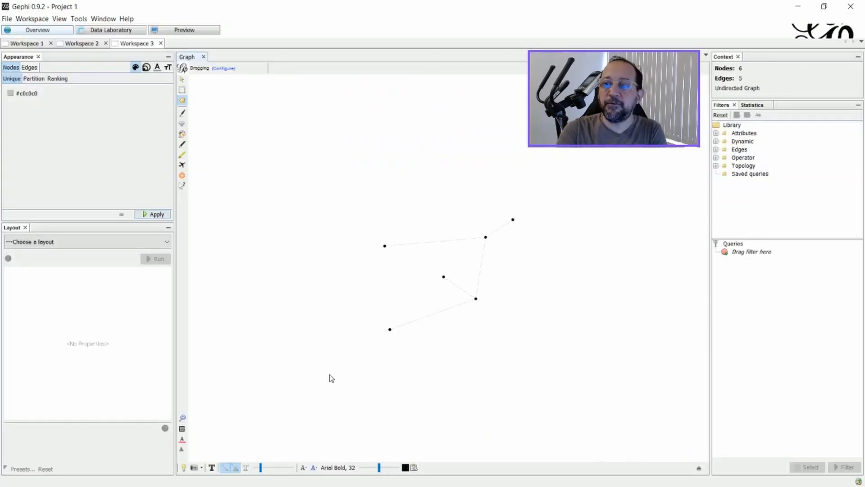
left_click(212, 468)
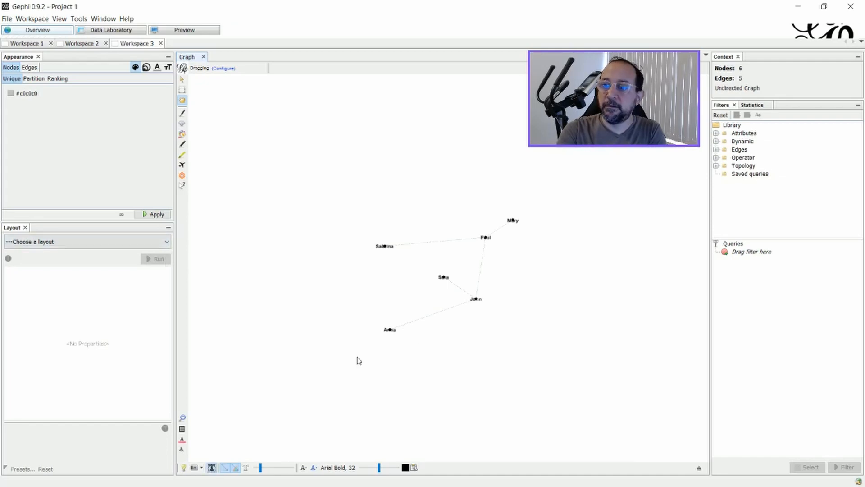
left_click(184, 30)
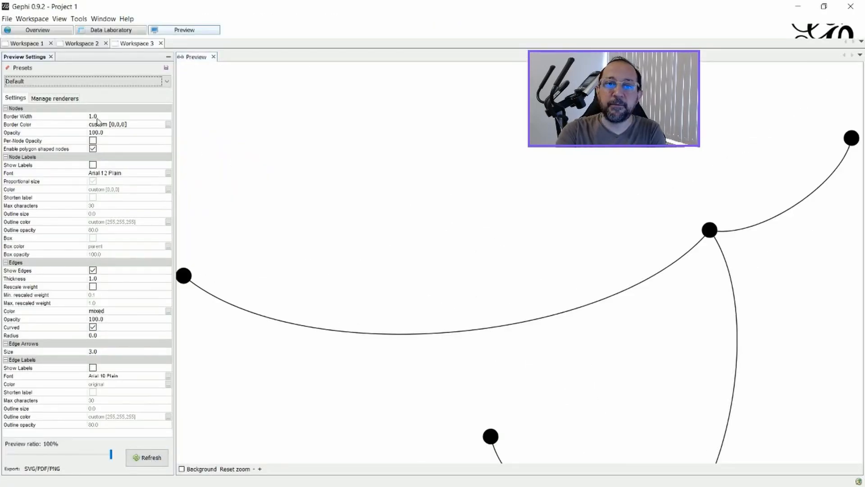
left_click(110, 132)
type("50")
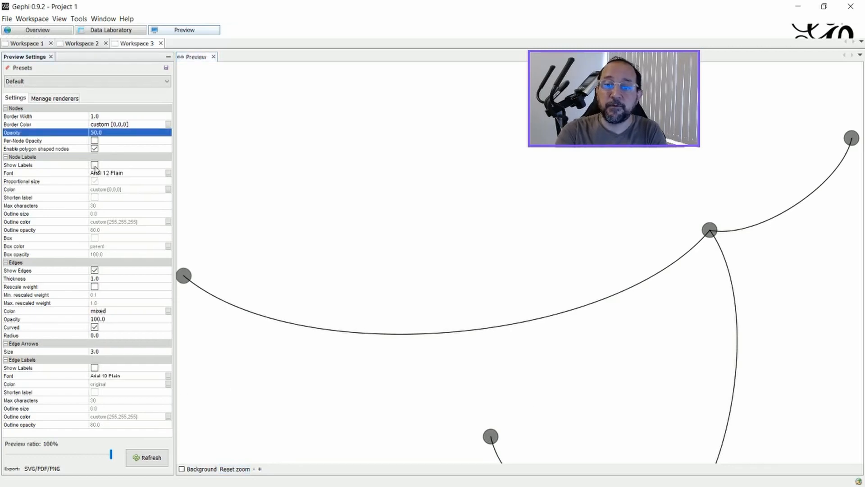
left_click(95, 164)
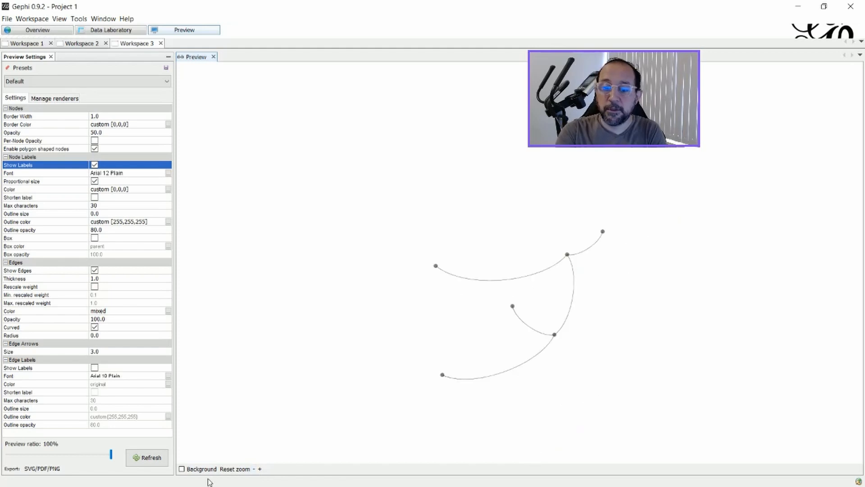
left_click(147, 458)
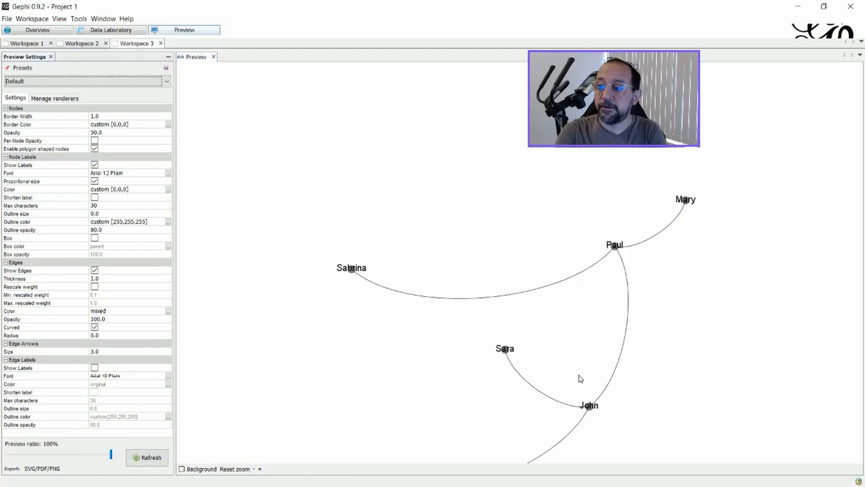